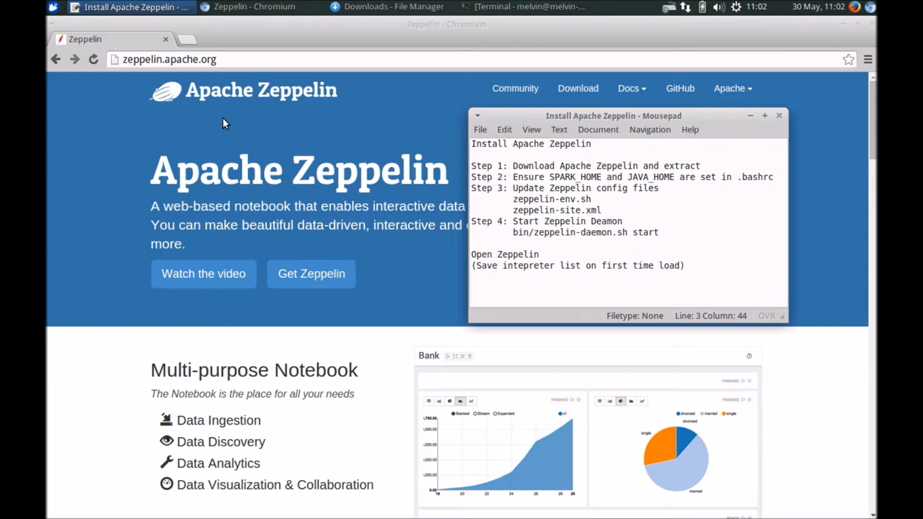
Step: Highlight and then clear the config file names in the install notes
click(699, 166)
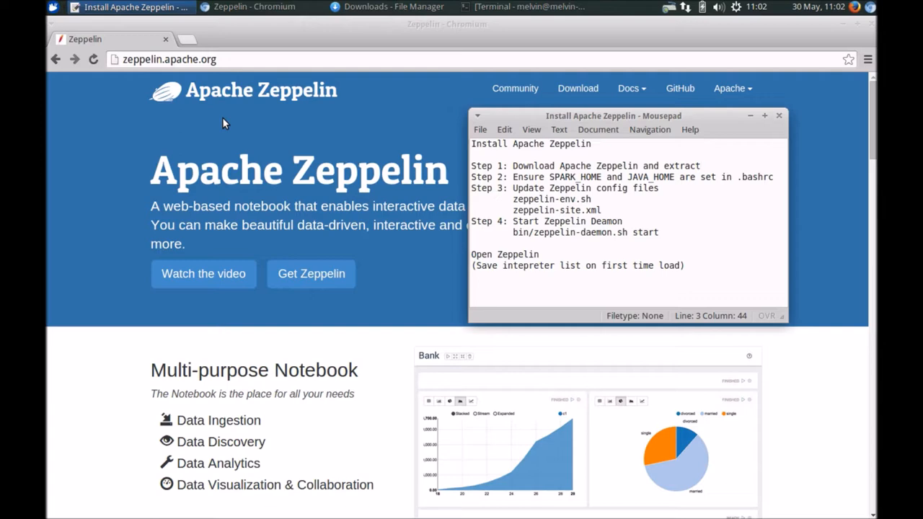
click(700, 165)
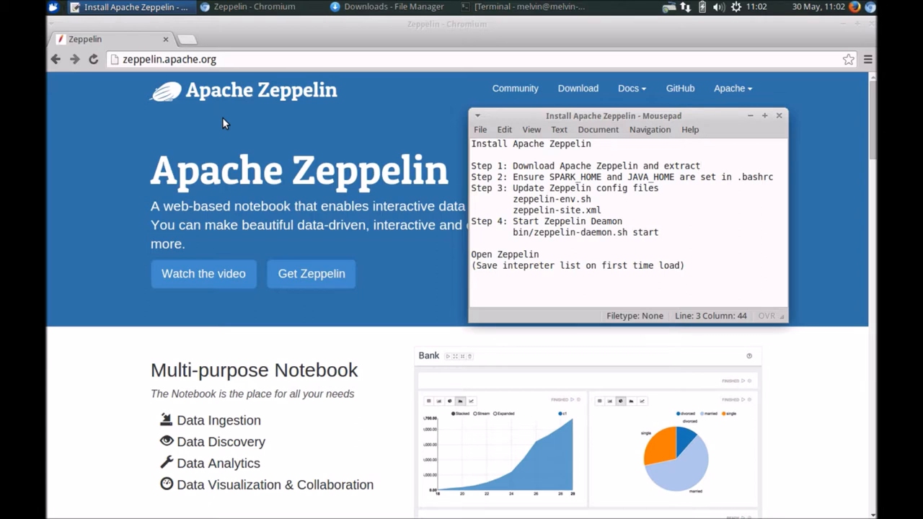
click(700, 166)
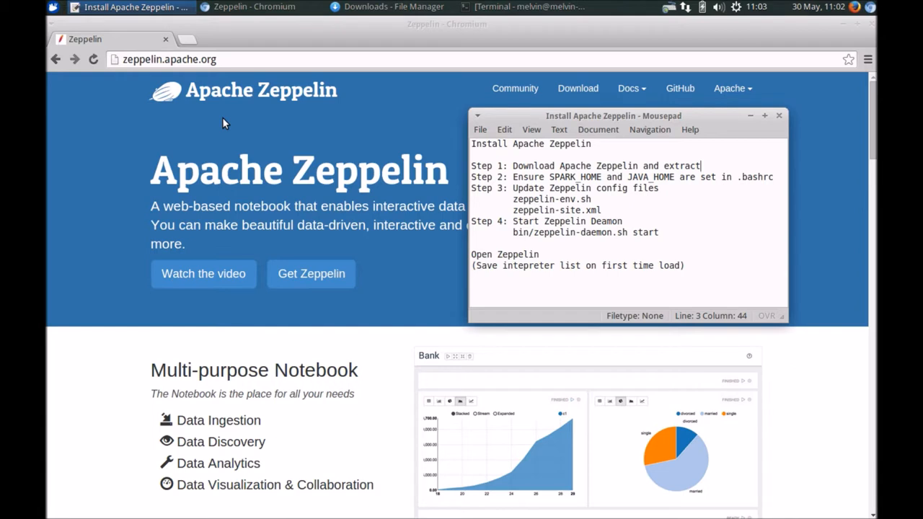
mouse_move(227, 167)
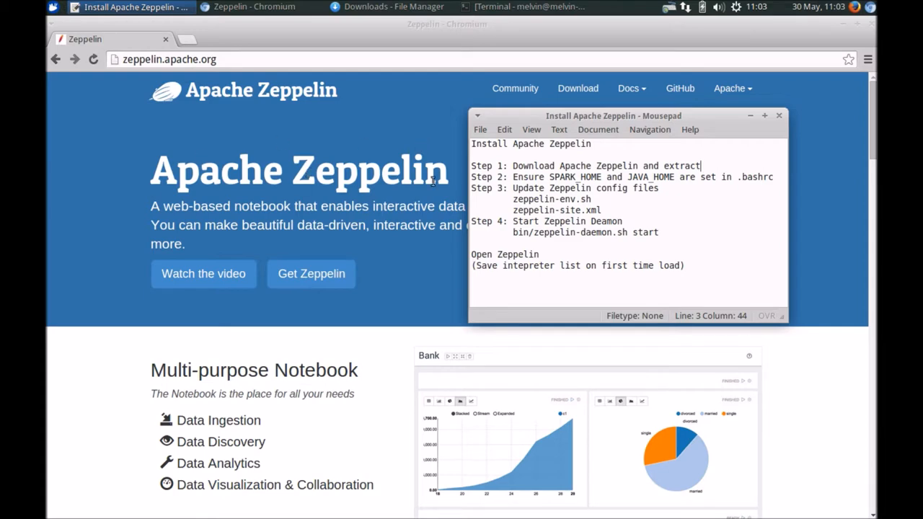
mouse_move(143, 184)
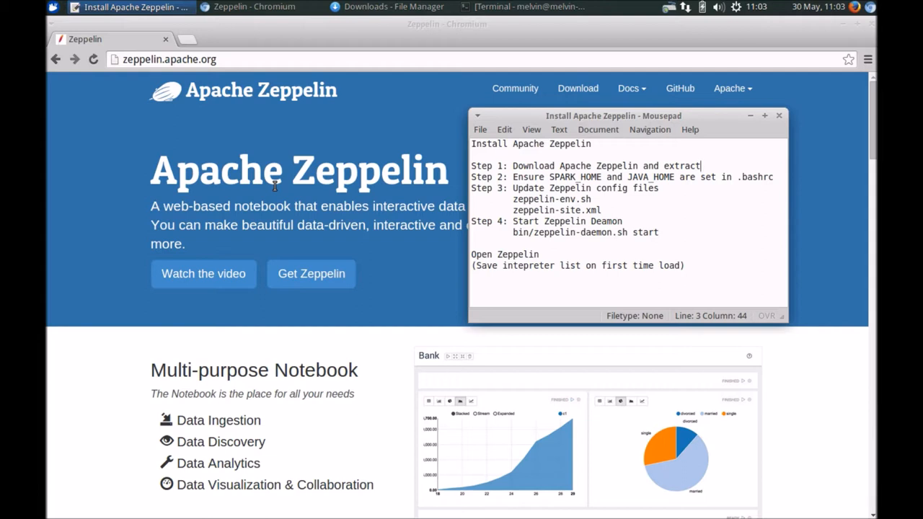
mouse_move(279, 211)
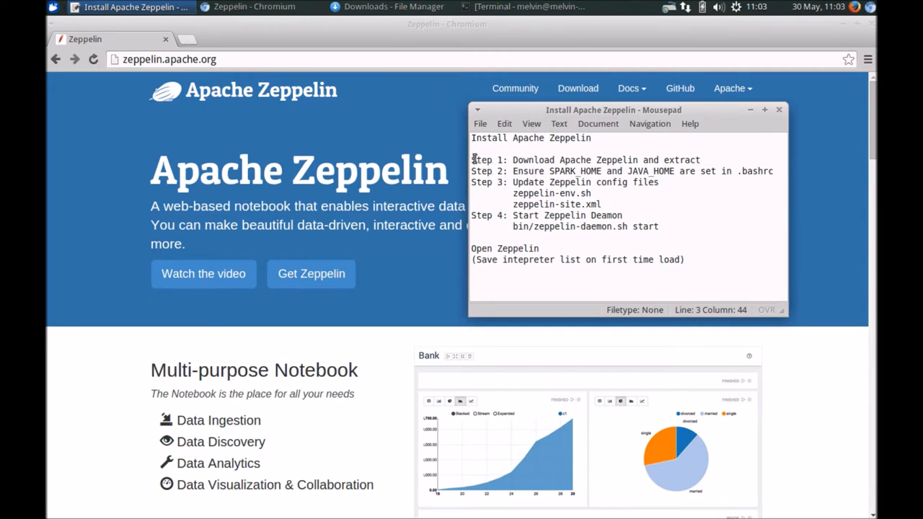
drag(473, 159, 657, 226)
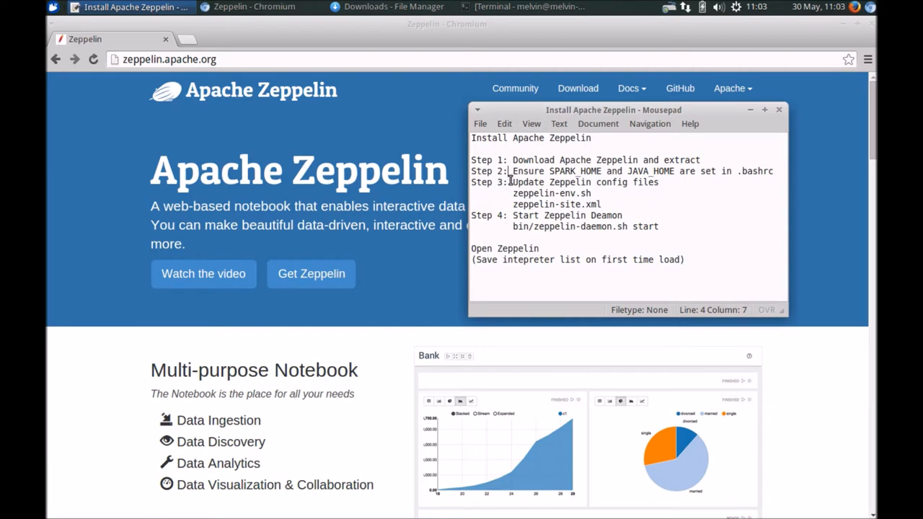
click(600, 204)
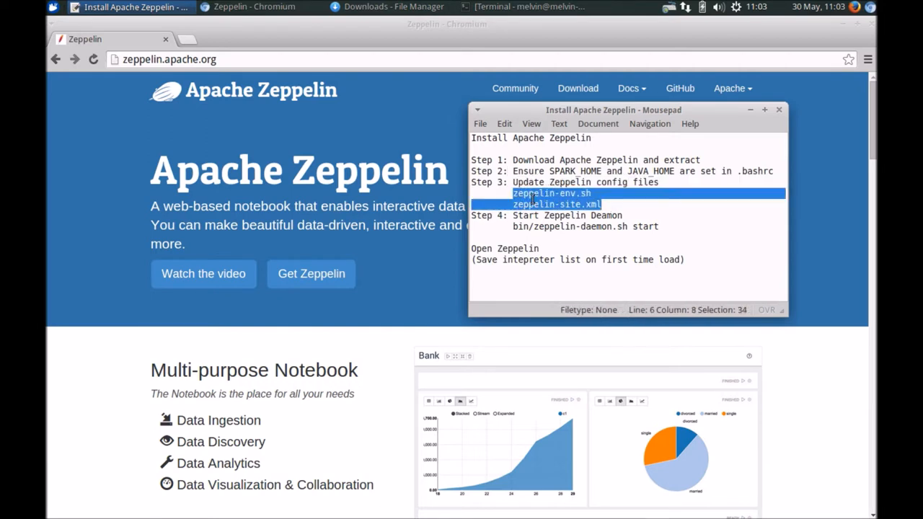
click(532, 227)
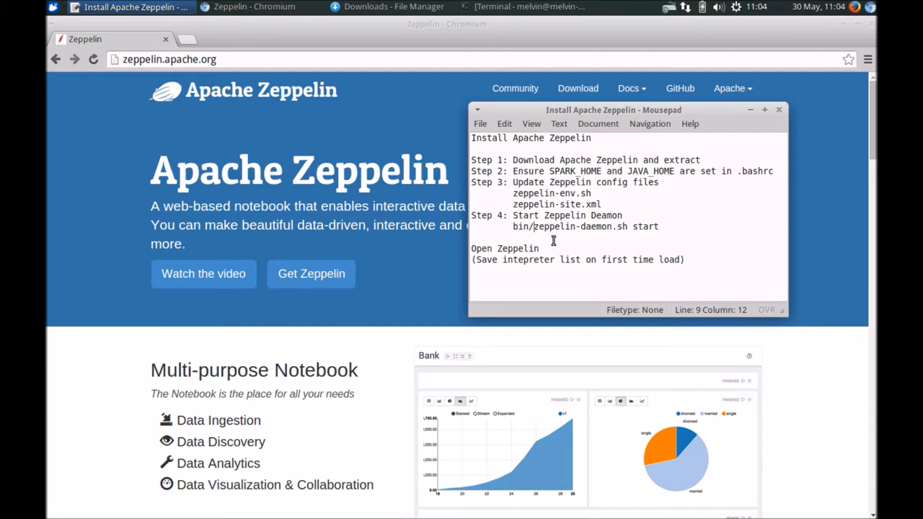
mouse_move(433, 222)
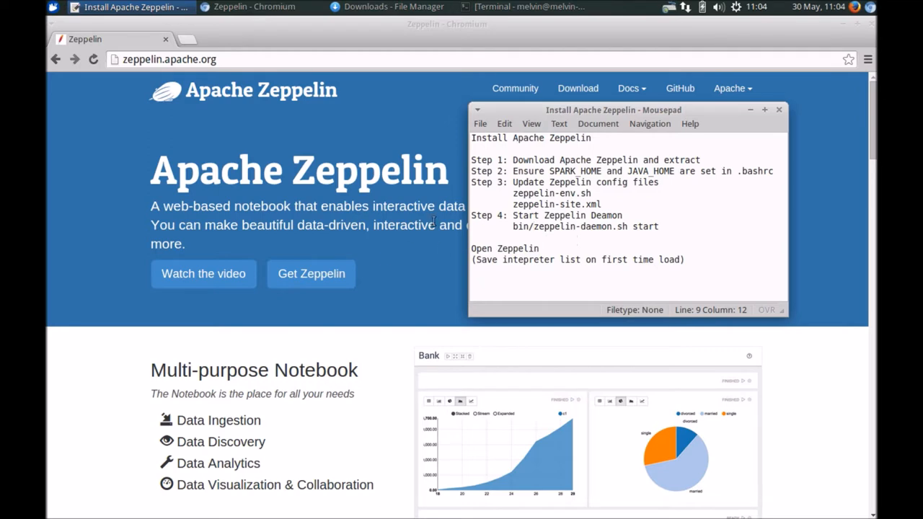
mouse_move(578, 88)
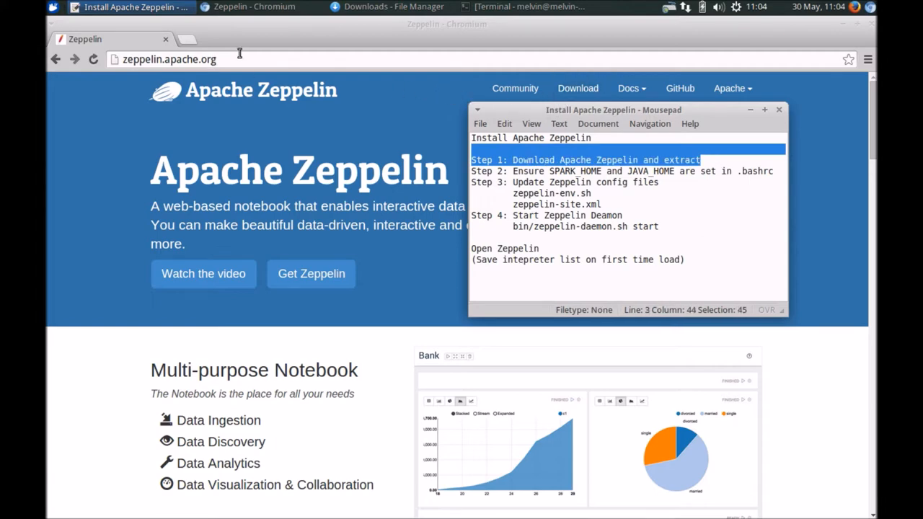
Step: Download zeppelin-0.5.6-incubating-bin-all.tgz from the Zeppelin download page in Chromium
click(578, 88)
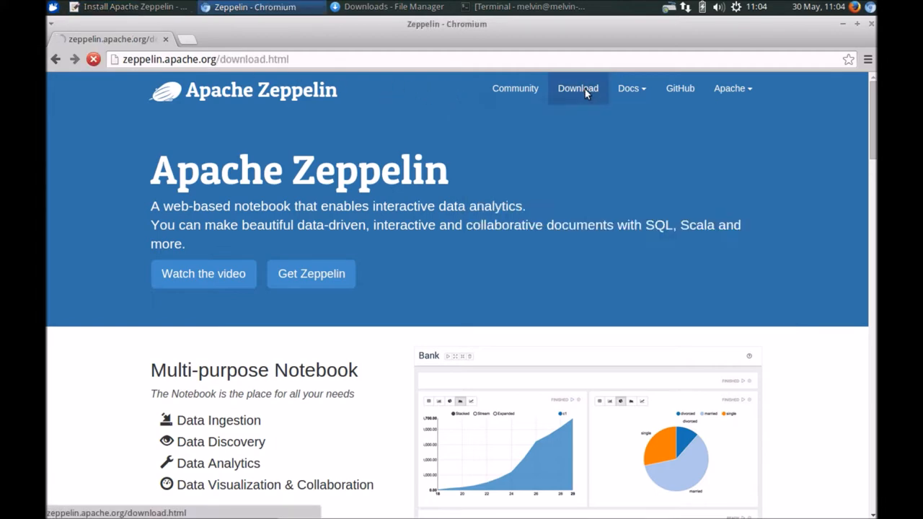
click(578, 88)
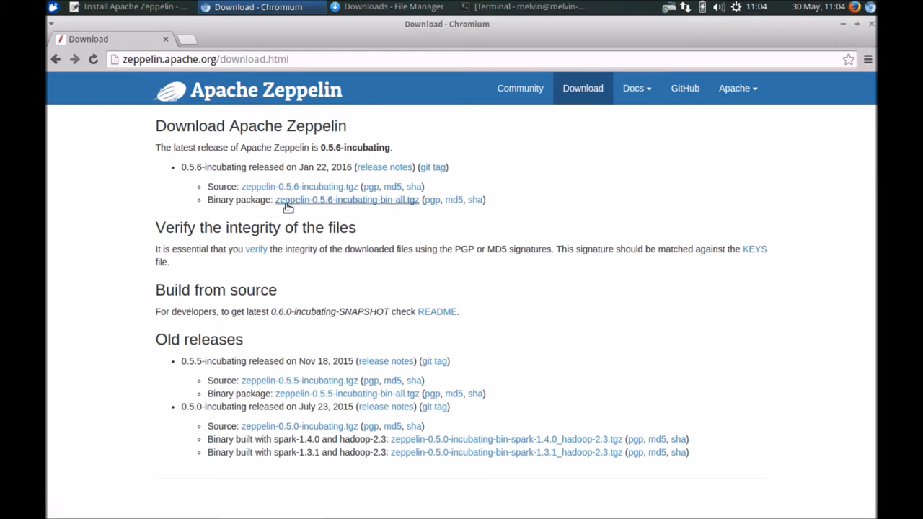
mouse_move(299, 186)
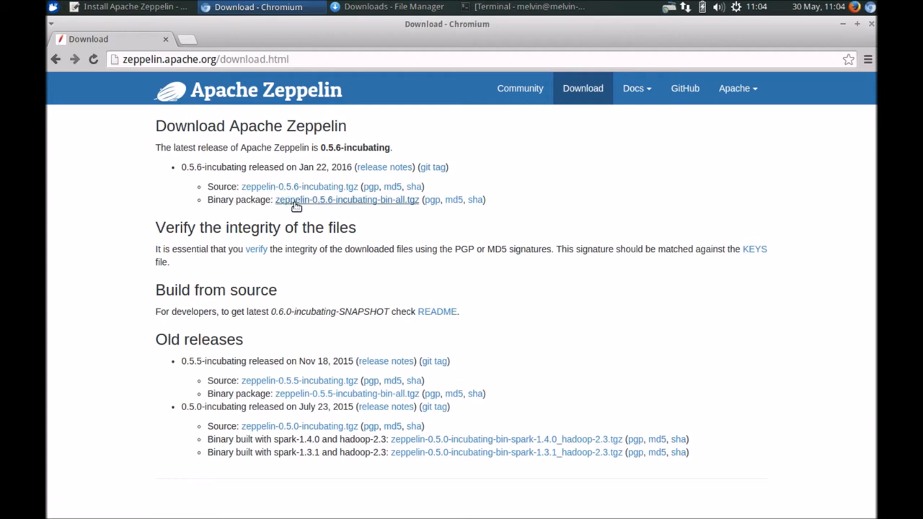
mouse_move(311, 199)
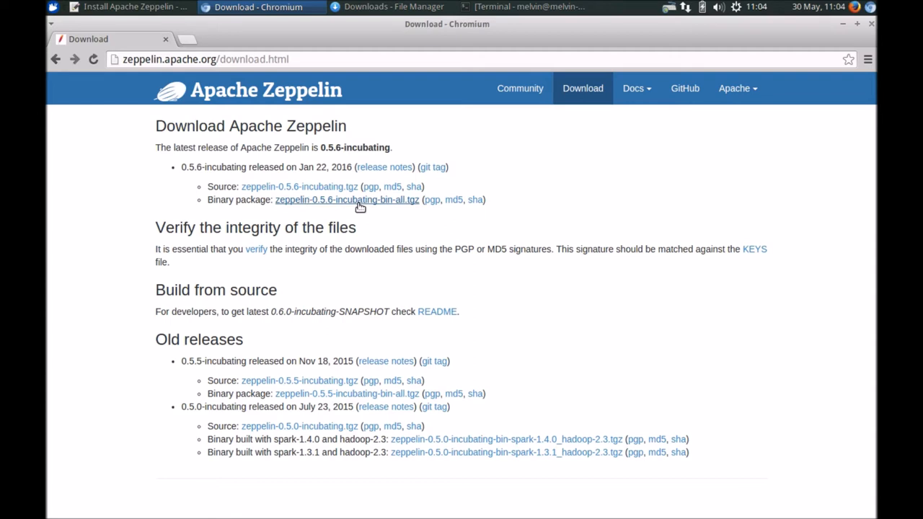
click(130, 7)
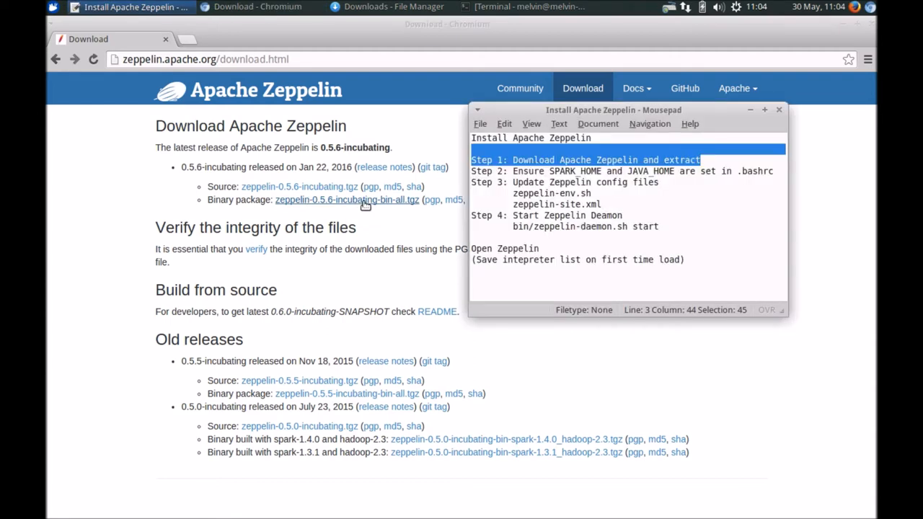
Step: Open the extracted zeppelin-0.5.6-incubating-bin-all folder from Downloads, then bring the install notes forward
click(395, 7)
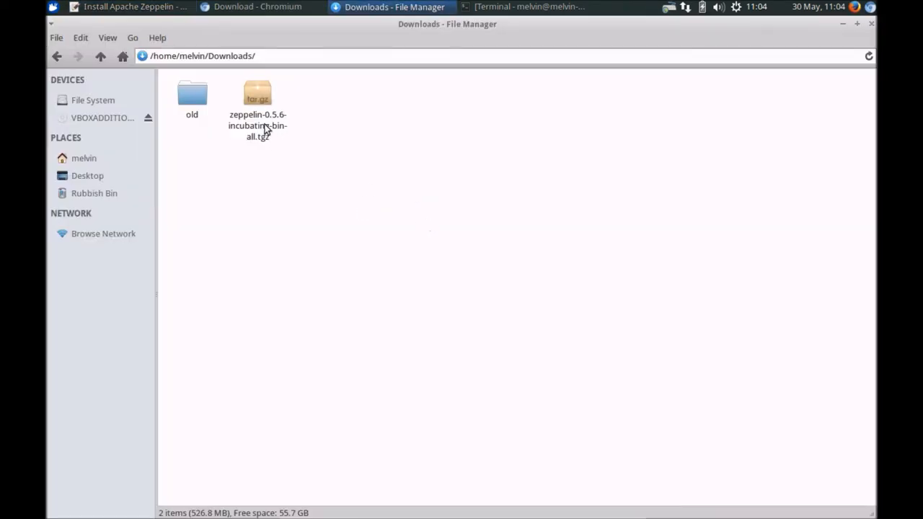
right_click(257, 119)
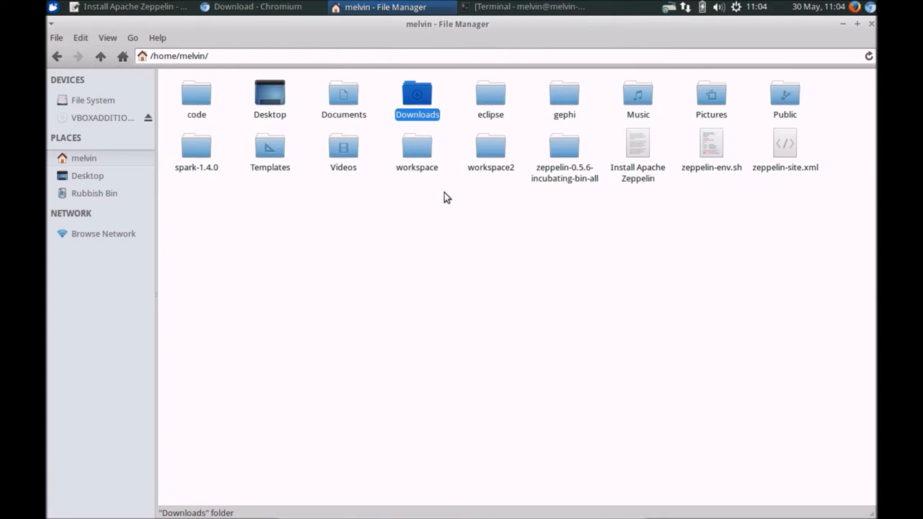
double_click(564, 147)
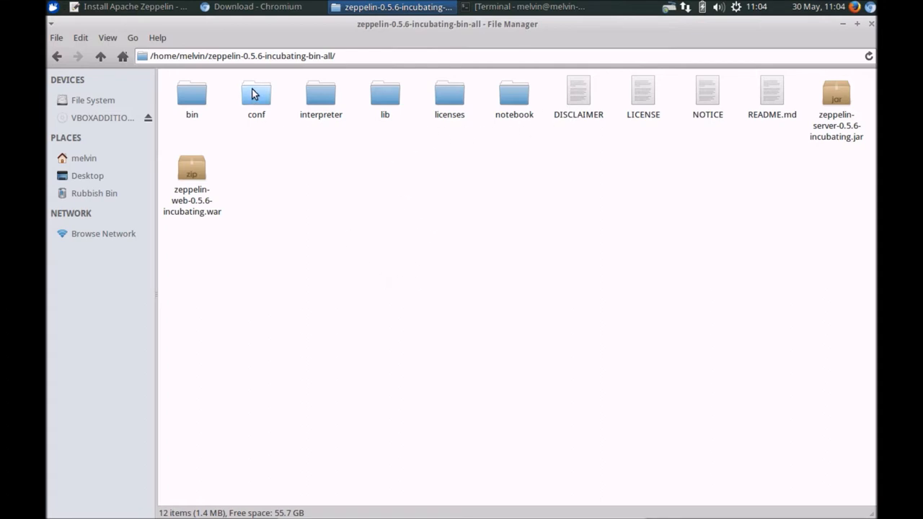
click(130, 7)
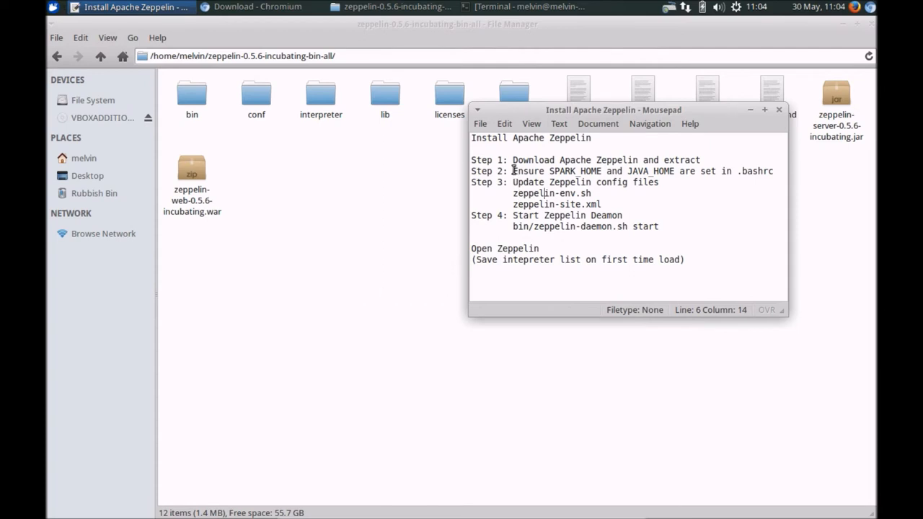
drag(512, 171, 768, 170)
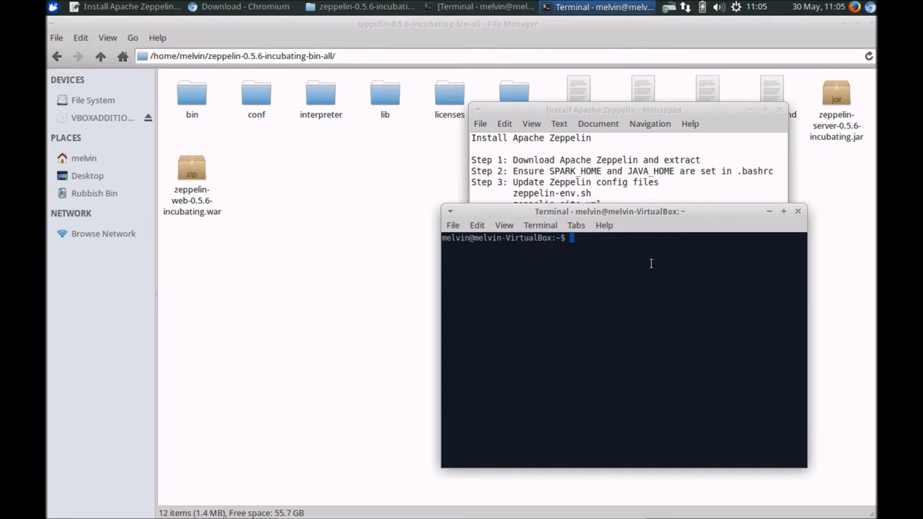
Step: Open .bashrc in nano by mistake, then suspend the editor back to the shell
text(n)
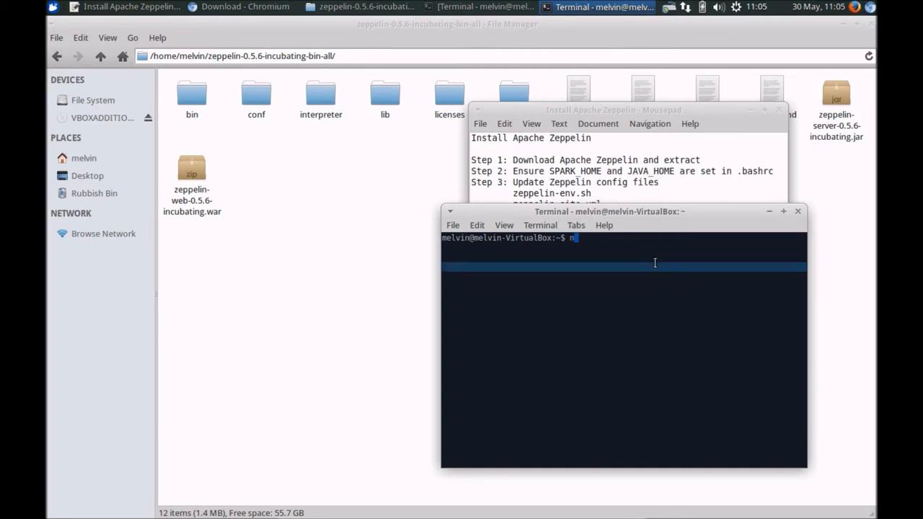
text(ano .)
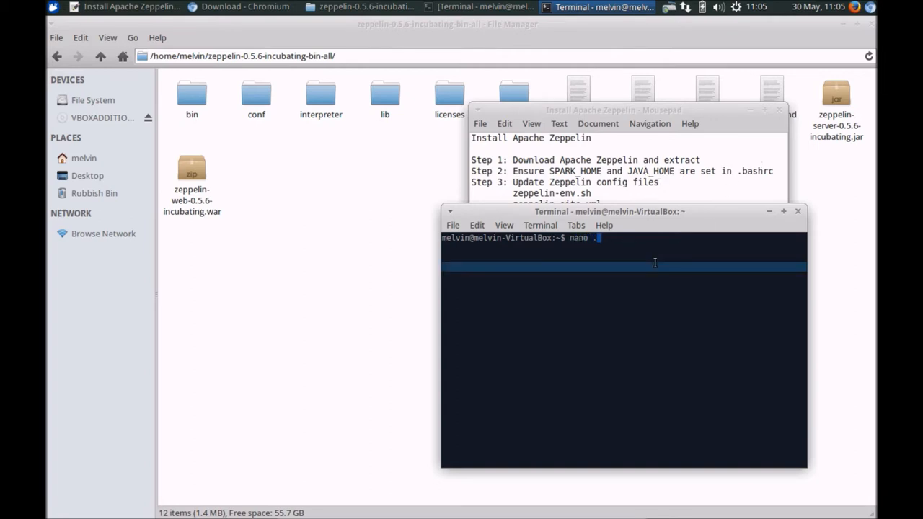
text(bAS)
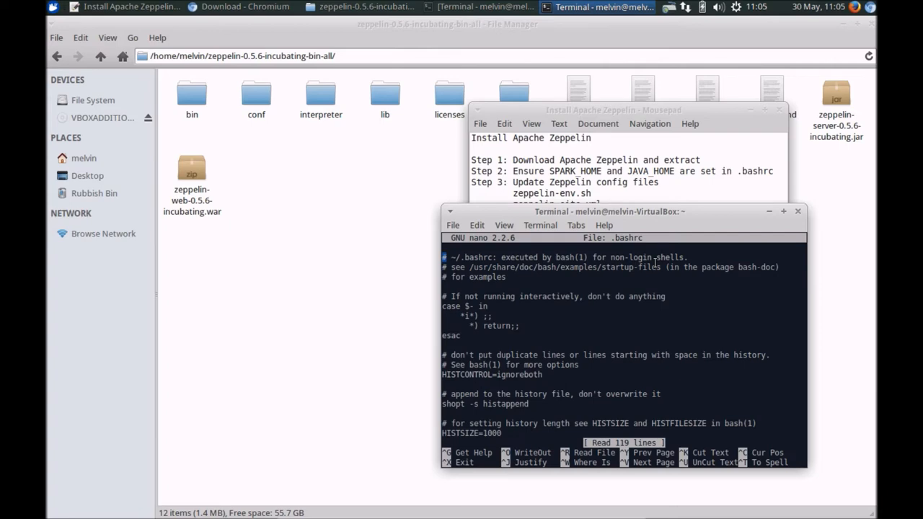
scroll(down, 3)
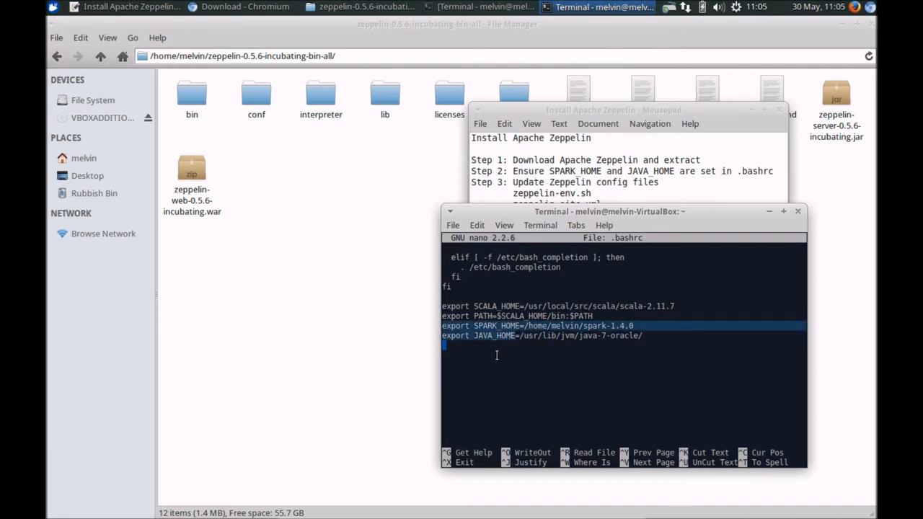
key(ctrl+z)
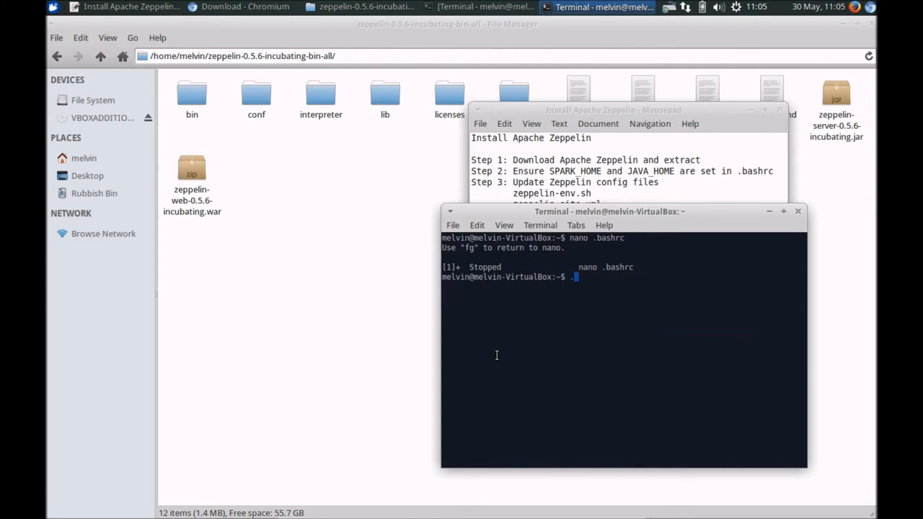
Step: Run '. .bashrc' to reload the shell settings and move the terminal aside
text(.)
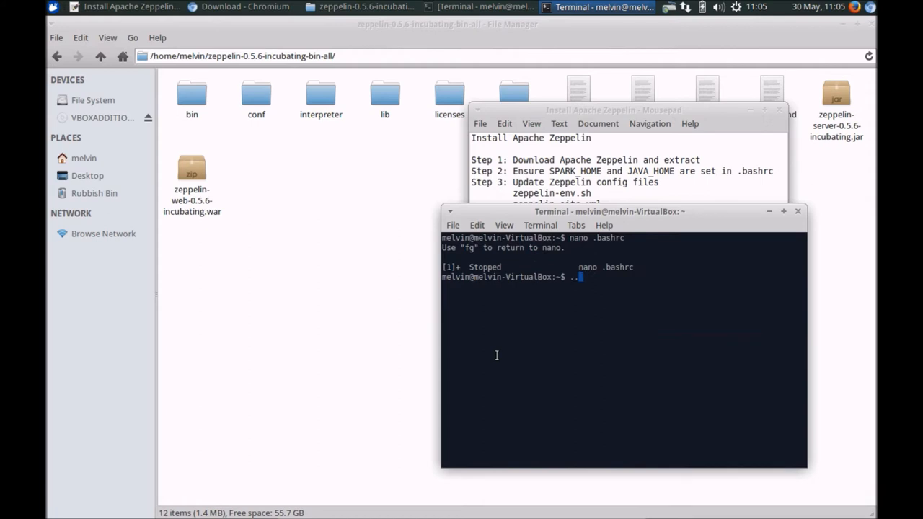
text(bashrc)
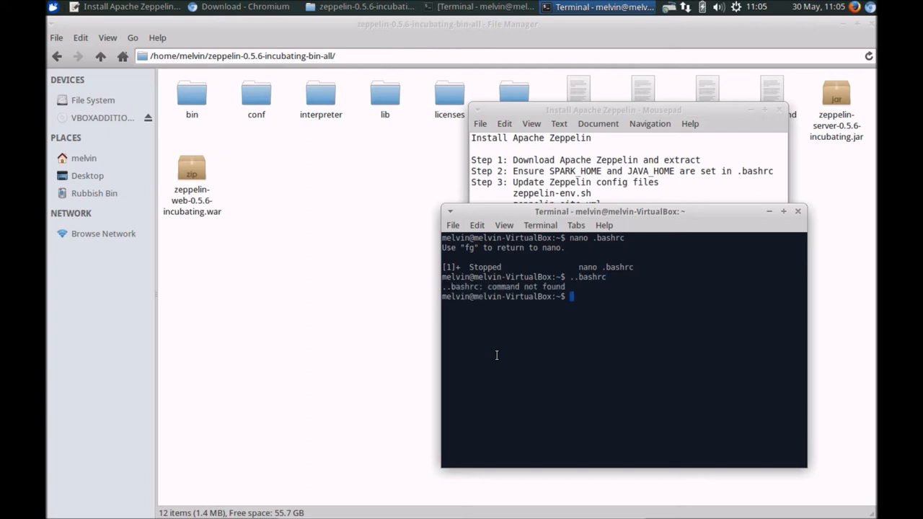
text(..)
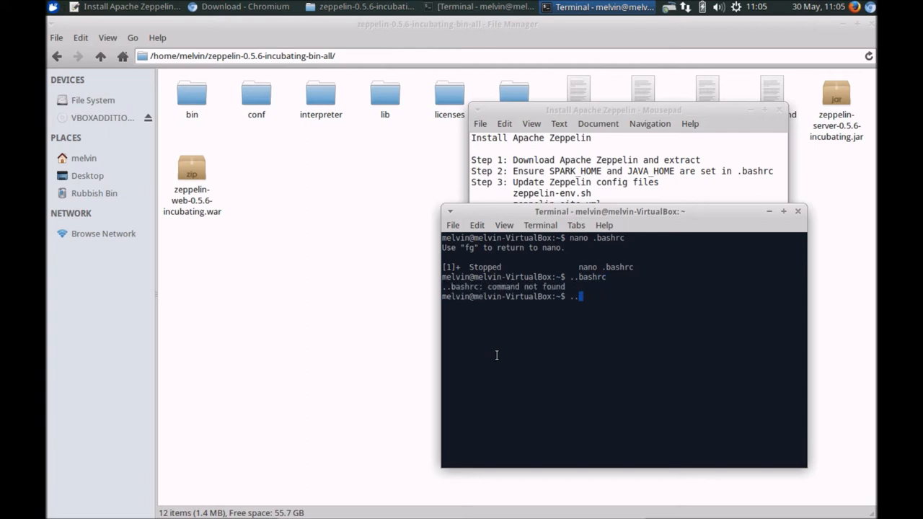
key(BackSpace)
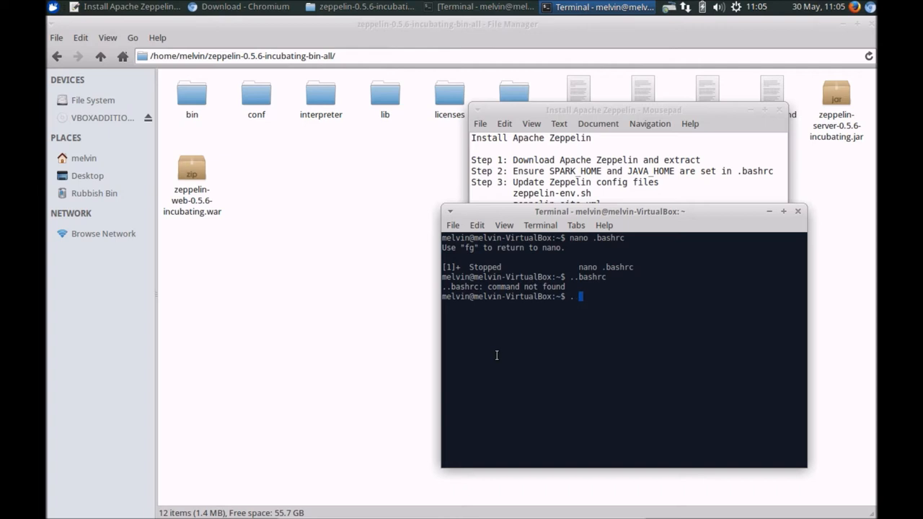
text(.bah)
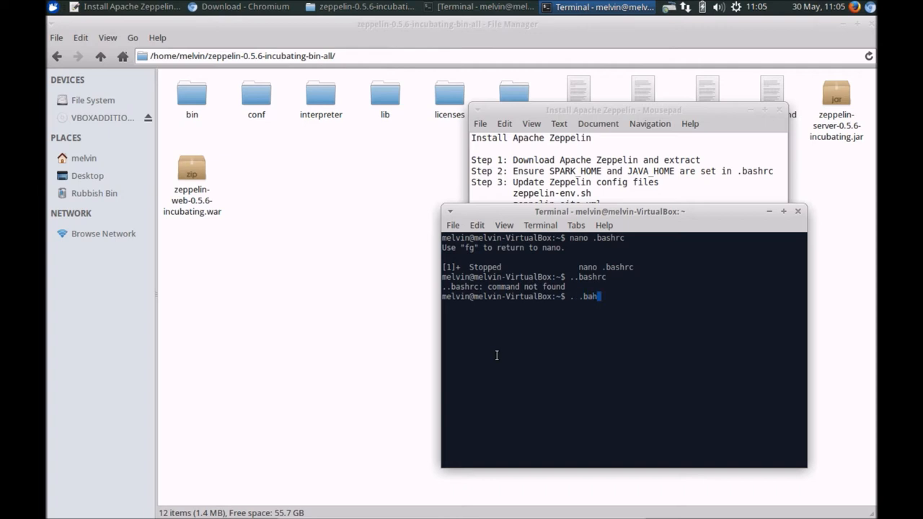
text(shrc)
key(Return)
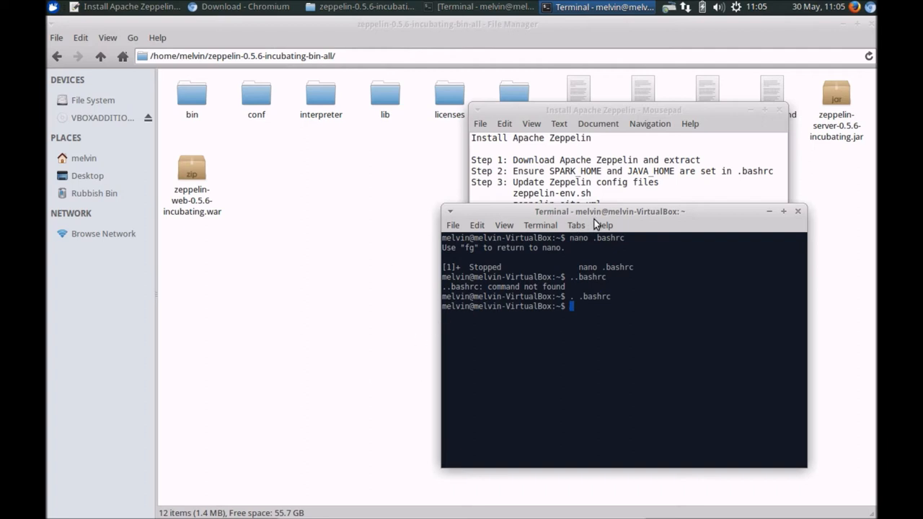
drag(610, 211, 514, 213)
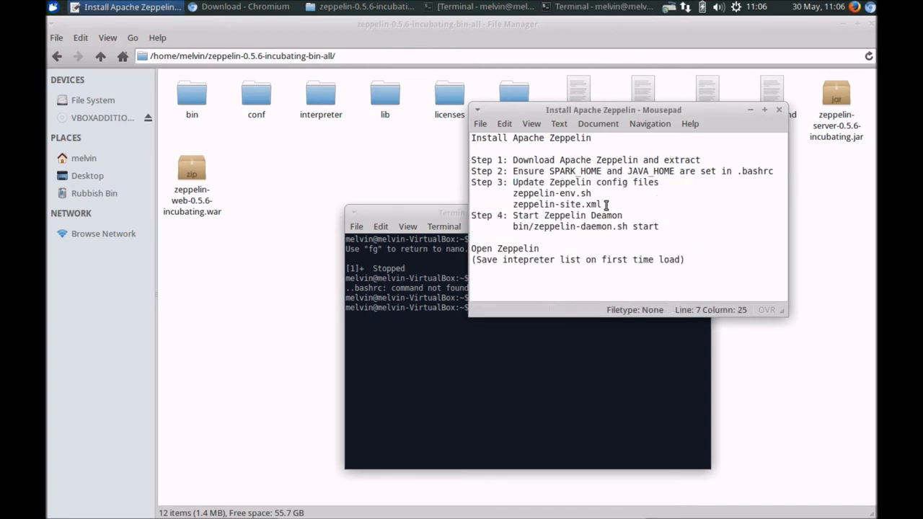
Step: In conf, copy zeppelin-env.sh.template and rename the copy to zeppelin-env.sh
drag(510, 193, 602, 204)
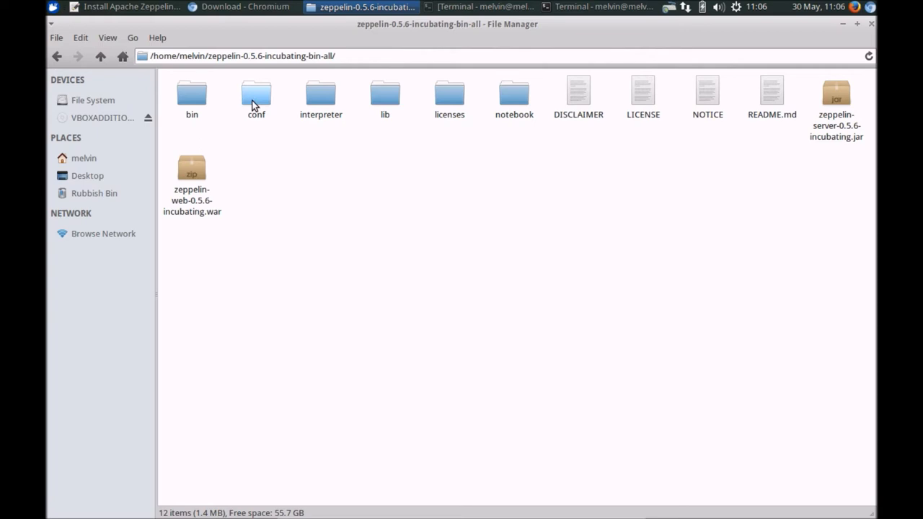
double_click(256, 97)
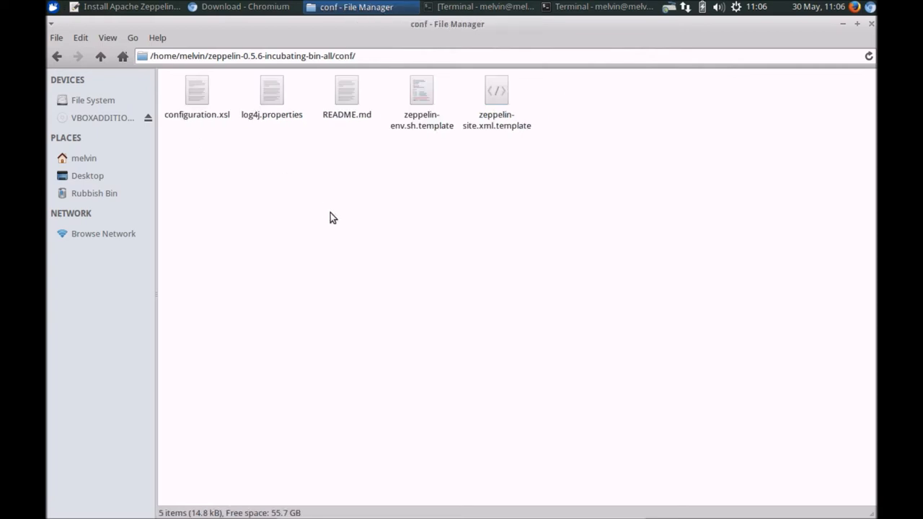
click(422, 98)
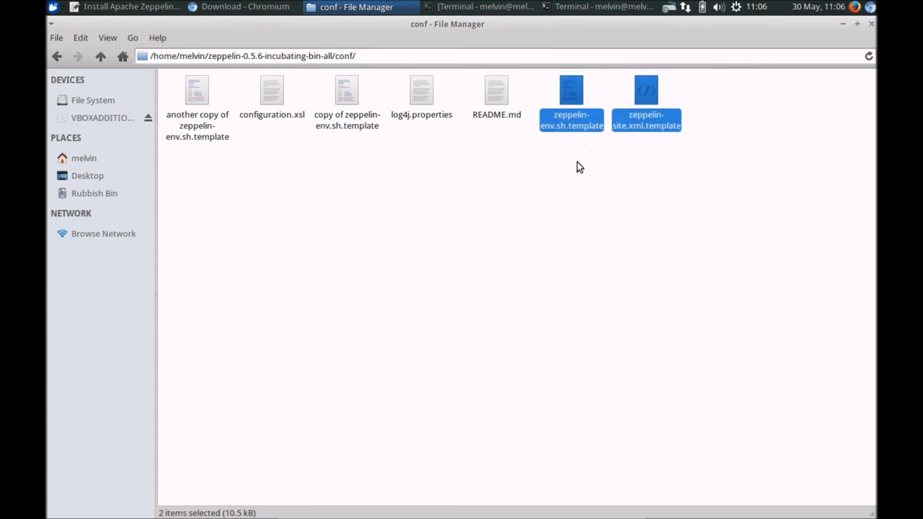
mouse_move(353, 137)
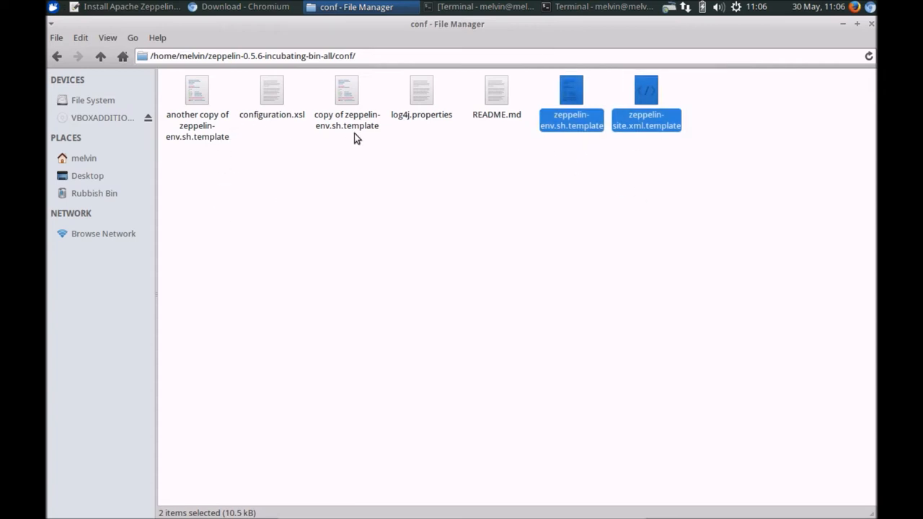
mouse_move(346, 111)
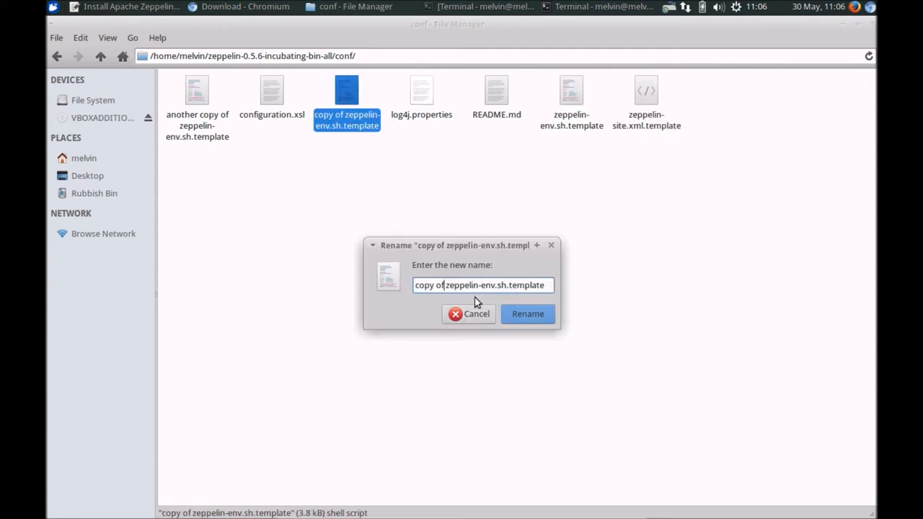
text(zeppelin-env.sh.templ)
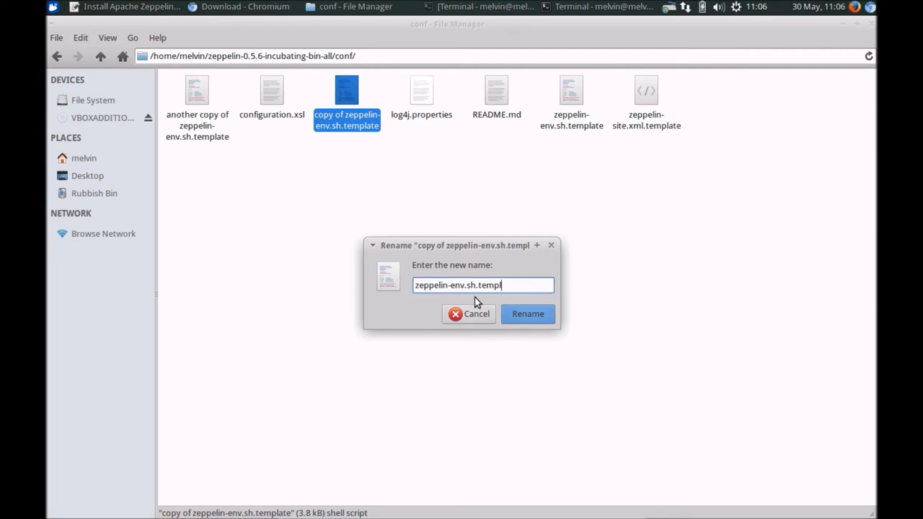
click(527, 314)
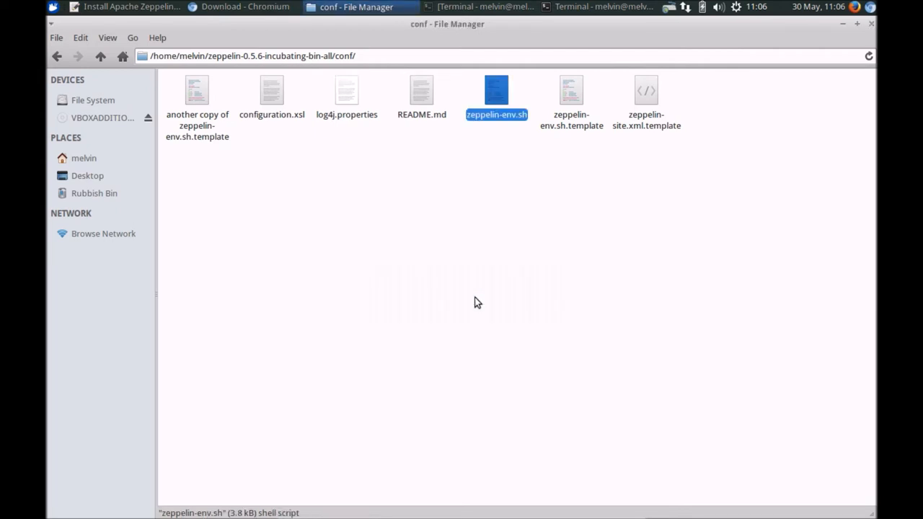
Step: Open zeppelin-env.sh in Mousepad and scroll through its commented export settings
double_click(496, 89)
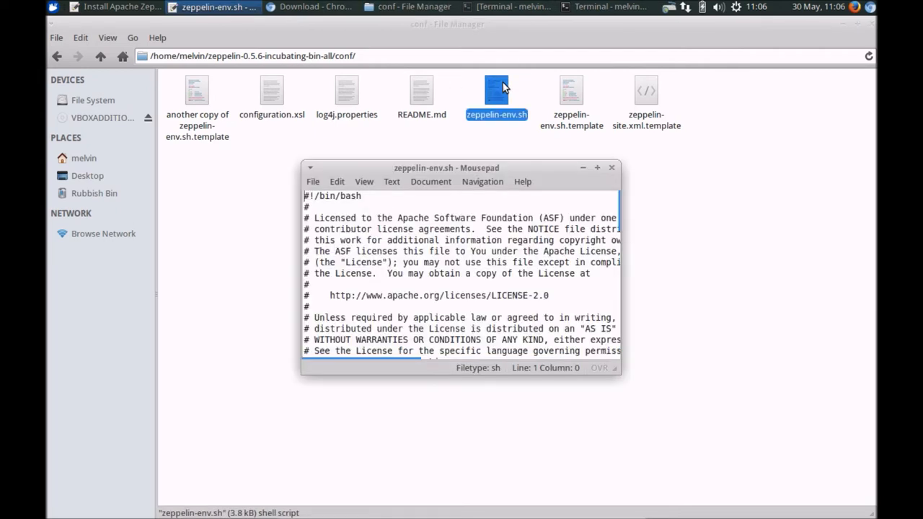
scroll(down, 3)
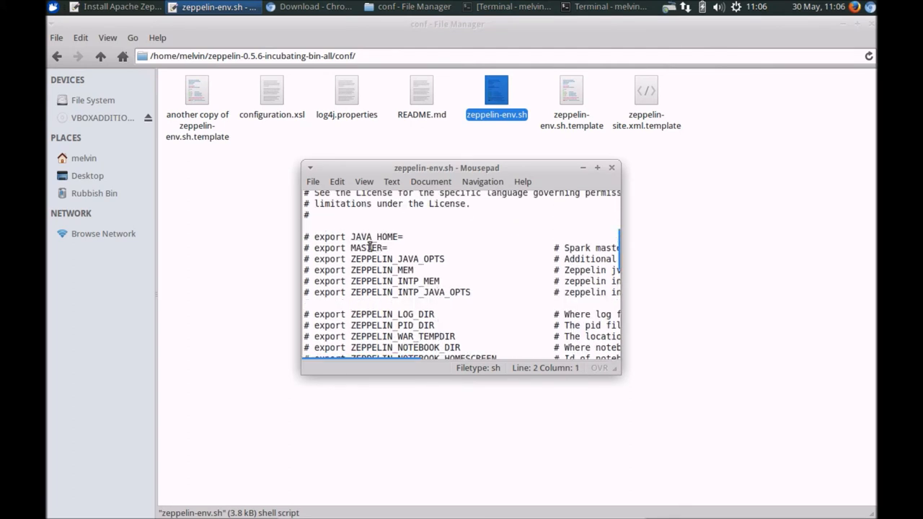
scroll(down, 3)
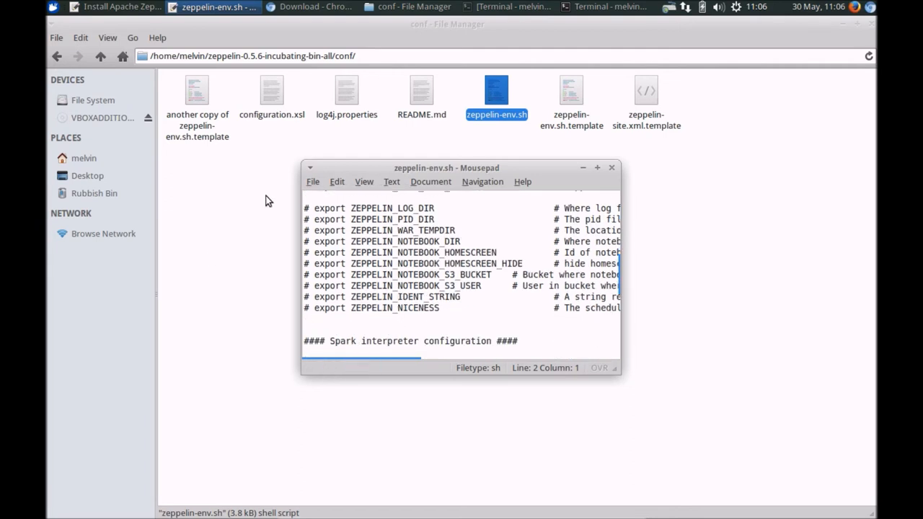
Step: Start gedit on ~/.bashrc from the terminal
click(609, 6)
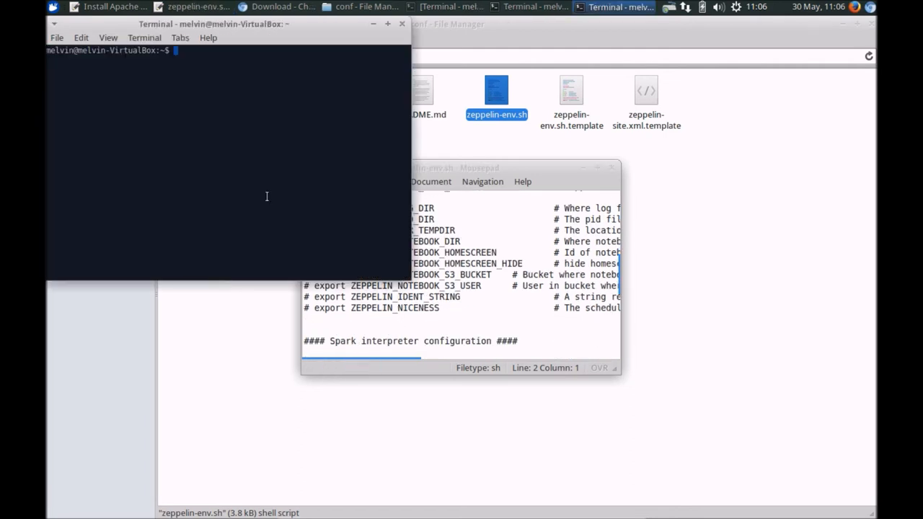
text(gedit /)
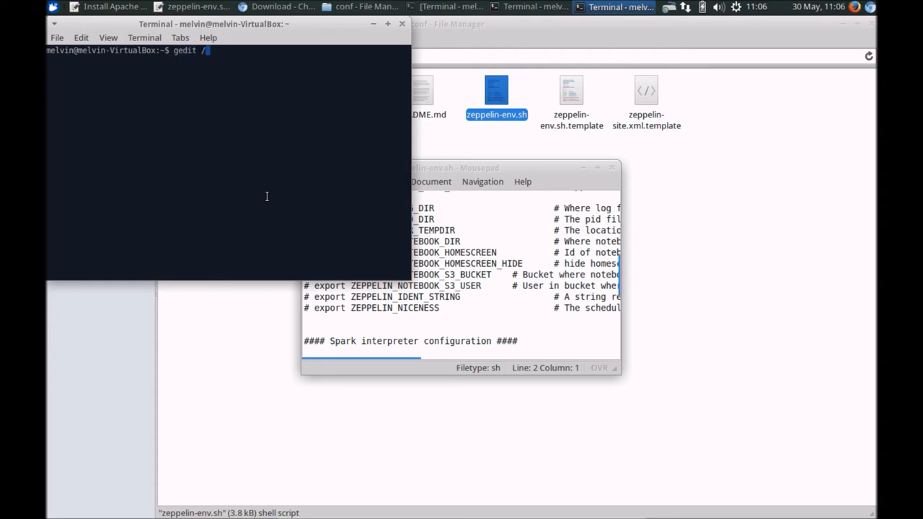
text(.b)
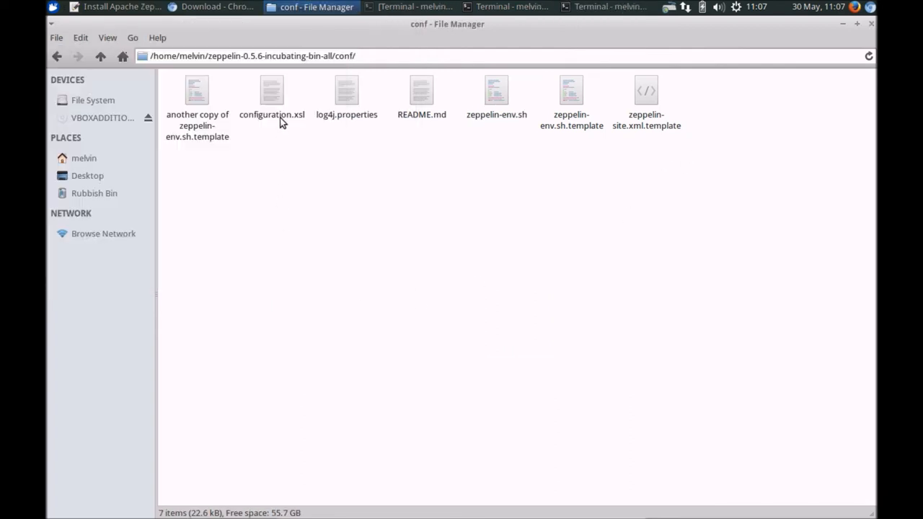
Step: Select the spare zeppelin-env.sh.template copy in conf, comparing it with zeppelin-env.sh
click(197, 97)
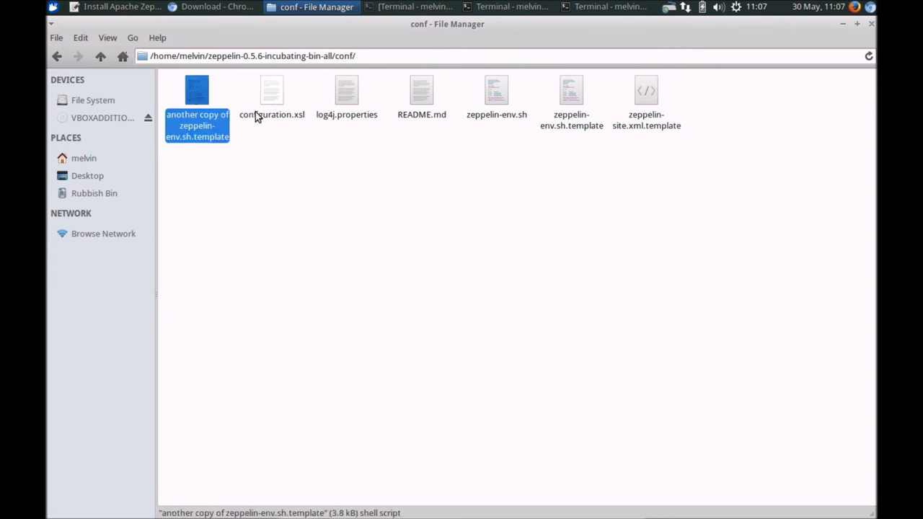
mouse_move(429, 203)
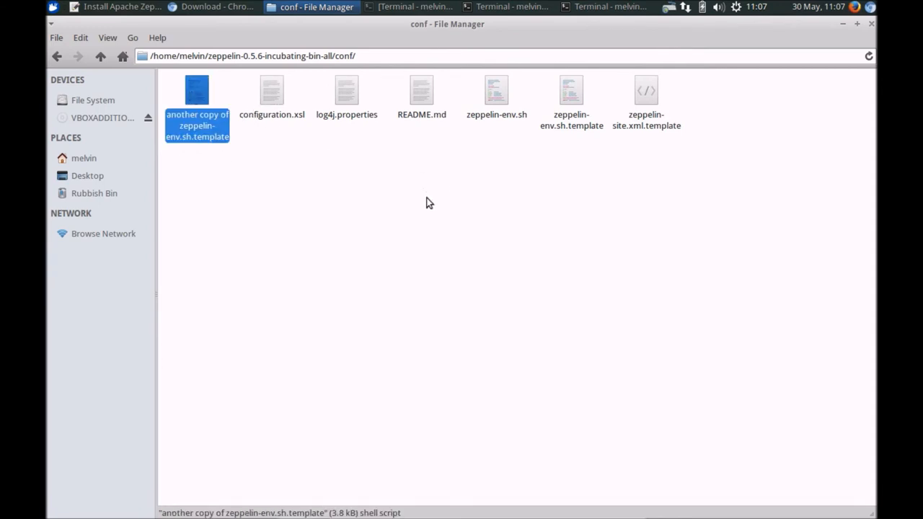
mouse_move(523, 159)
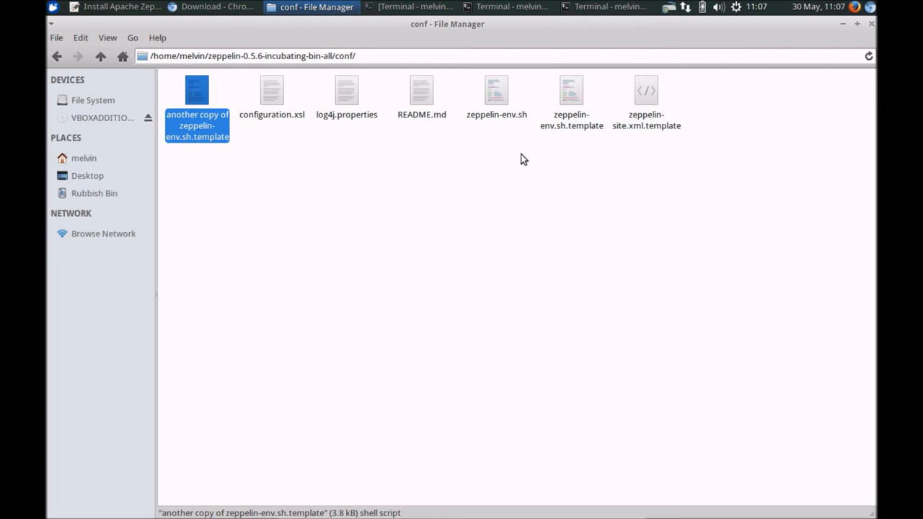
click(496, 97)
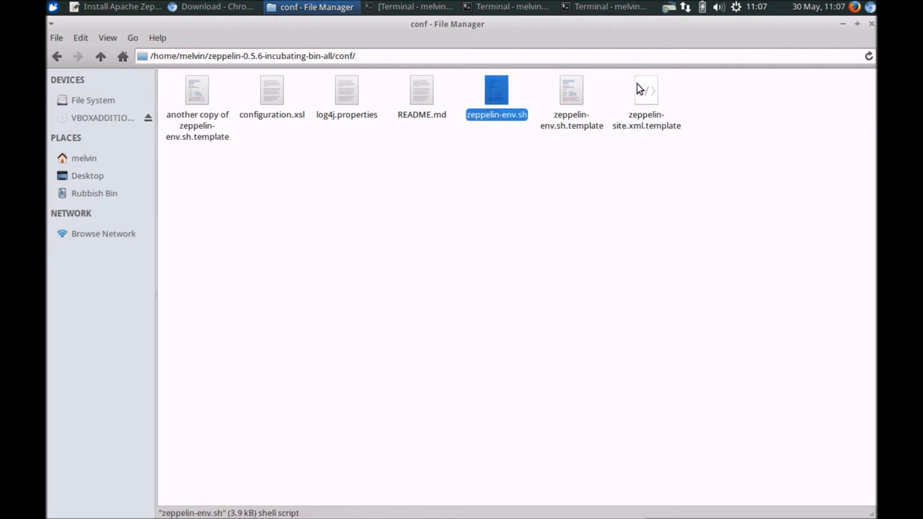
click(197, 98)
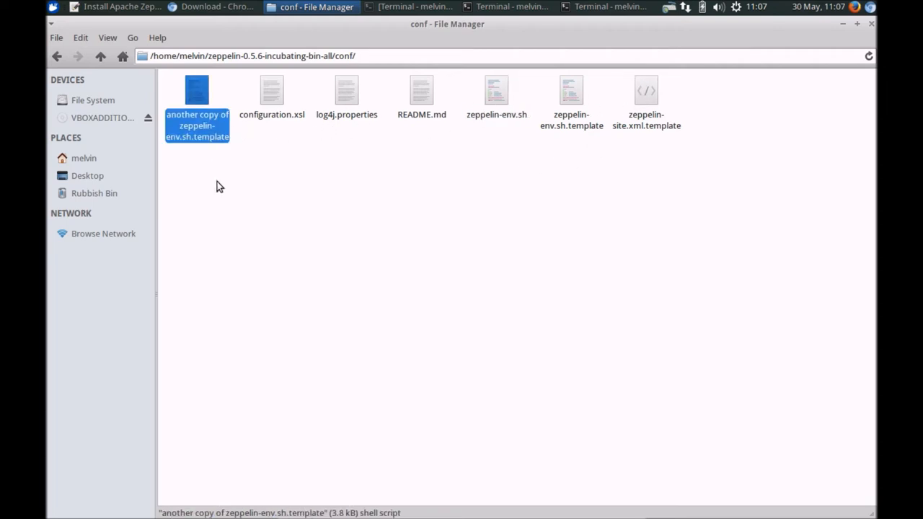
mouse_move(222, 209)
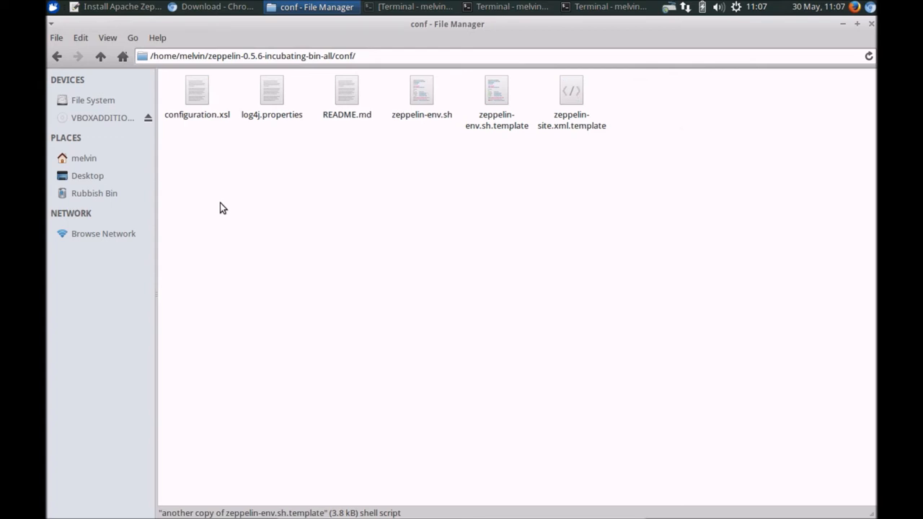
Step: Duplicate zeppelin-site.xml.template and rename the copy to zeppelin-site.xml
click(572, 101)
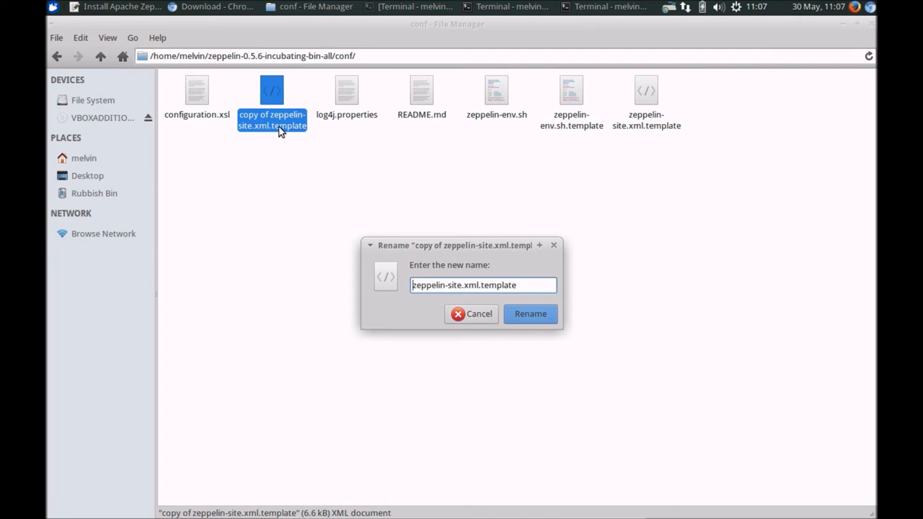
key(BackSpace)
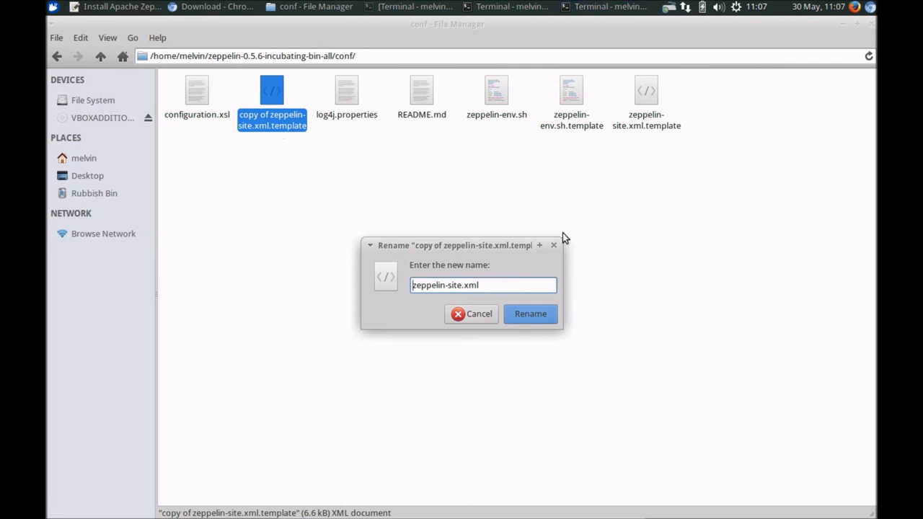
click(530, 313)
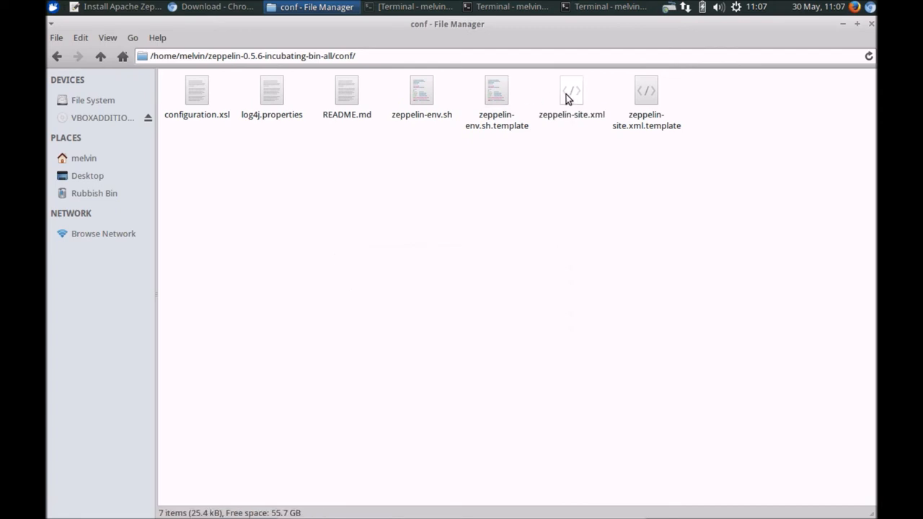
click(571, 90)
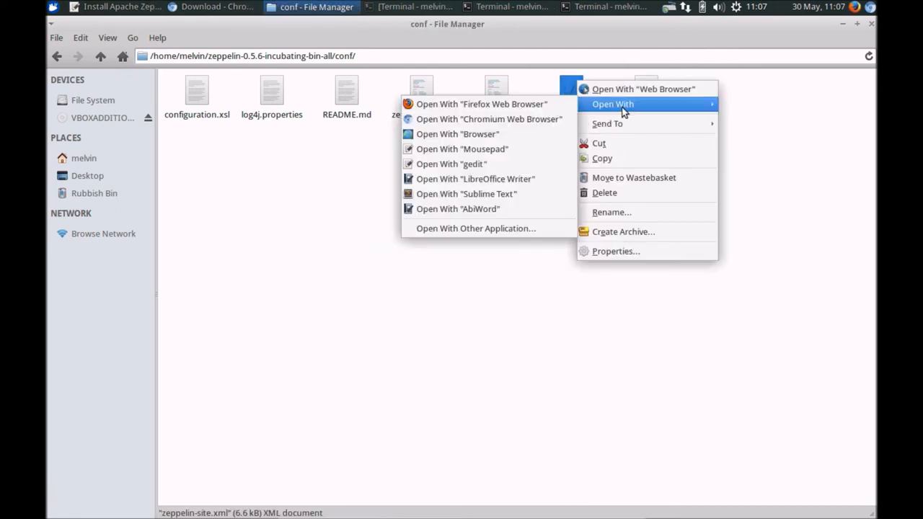
Step: Change zeppelin.server.port in zeppelin-site.xml from 8080 to 8090, save, and close gedit
click(451, 164)
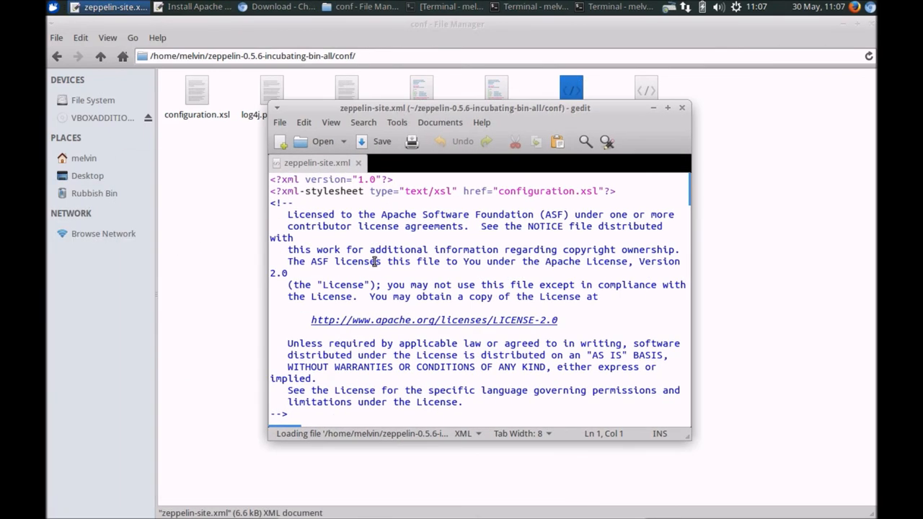
scroll(down, 3)
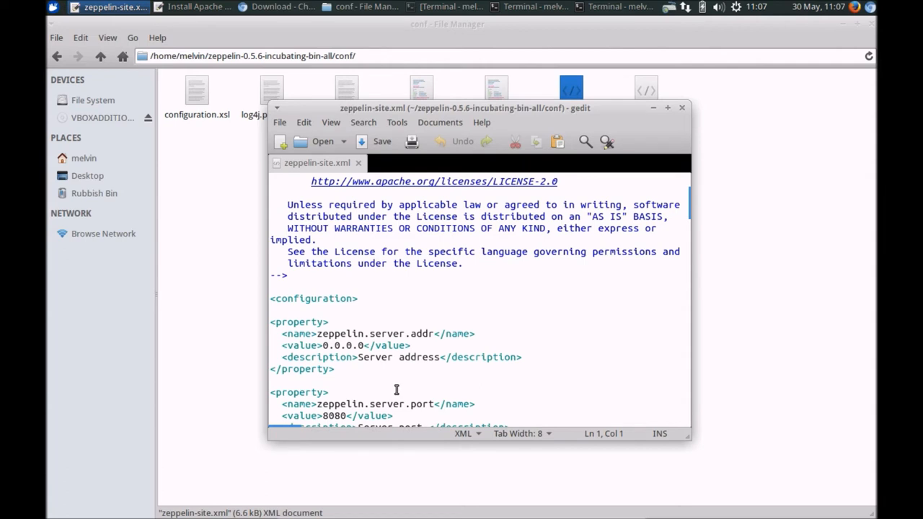
scroll(down, 3)
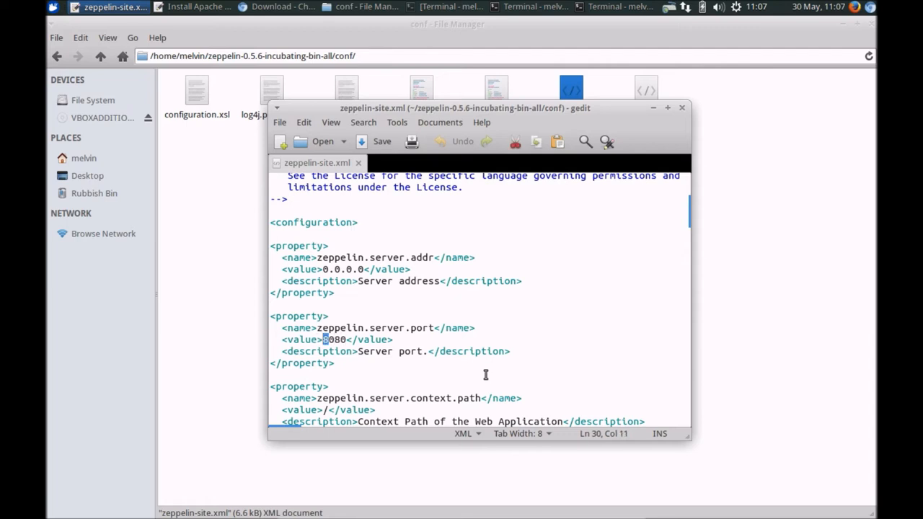
double_click(335, 339)
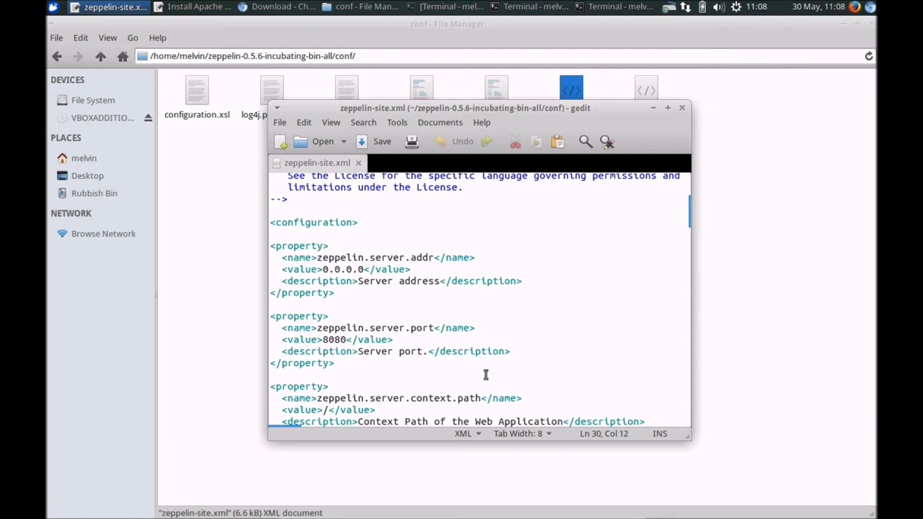
text(9)
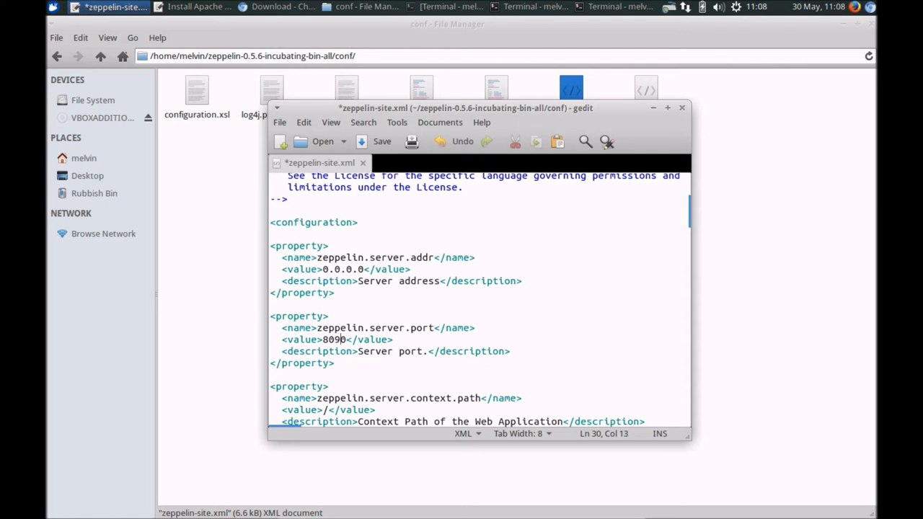
click(381, 141)
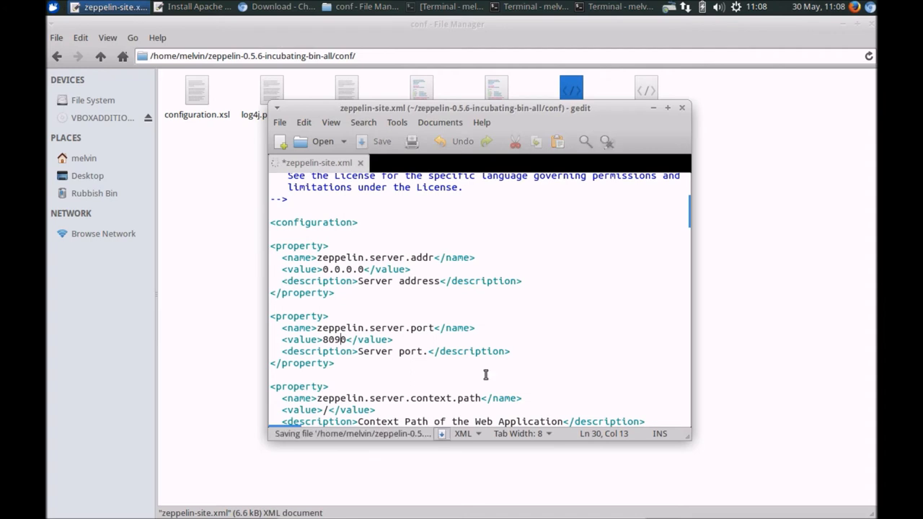
click(381, 140)
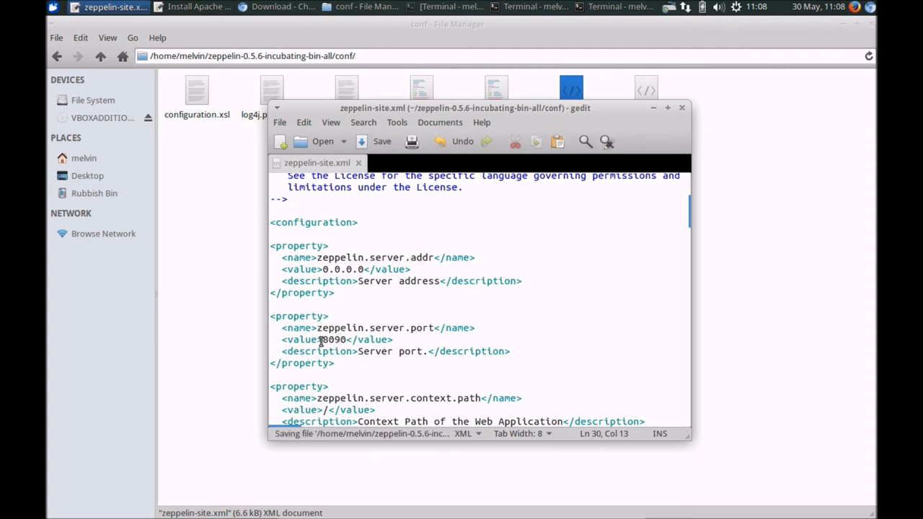
double_click(334, 339)
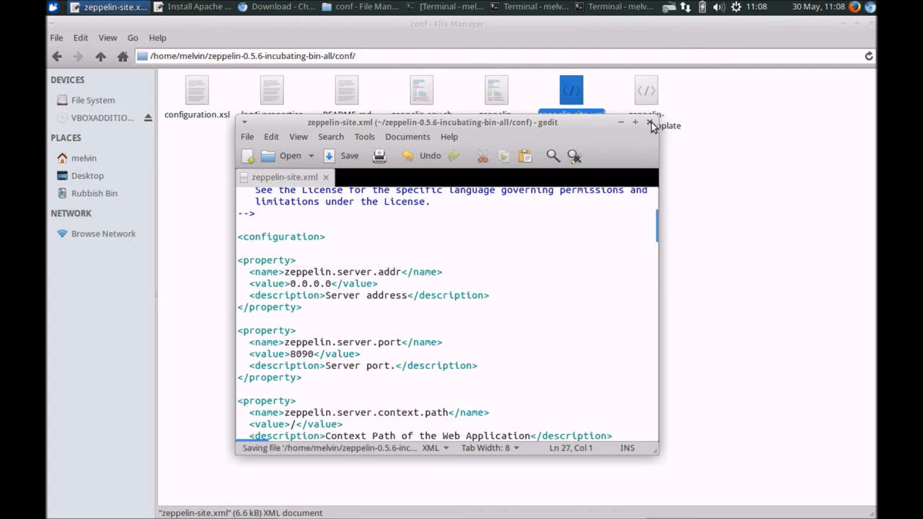
click(635, 121)
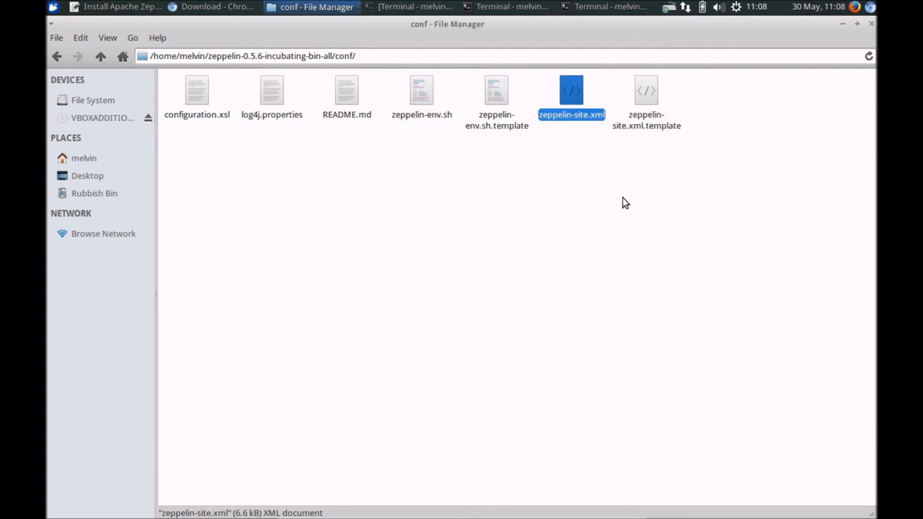
mouse_move(568, 110)
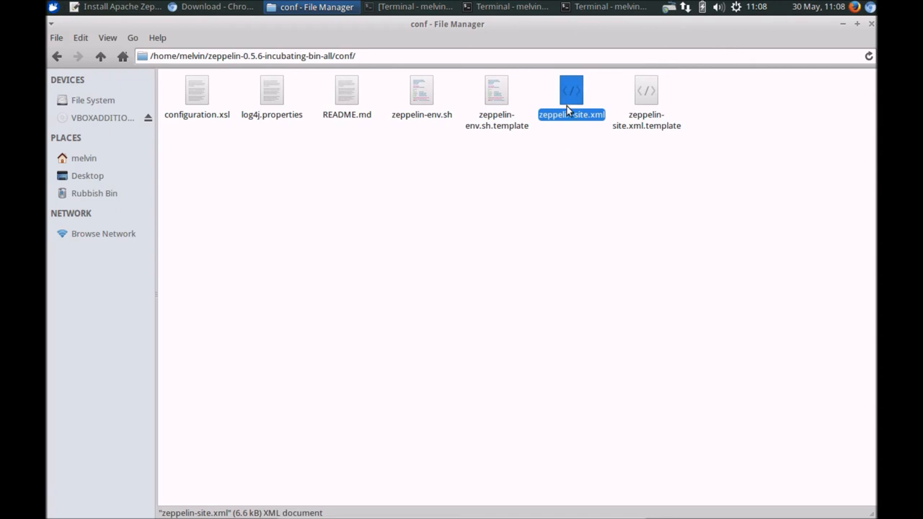
Step: Check Step 4 of the Mousepad install notes and ready the terminal
click(420, 253)
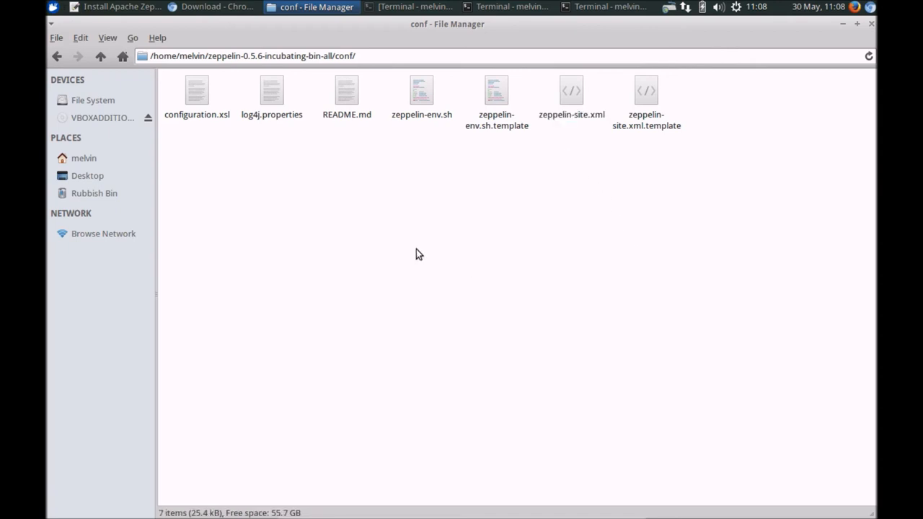
click(115, 7)
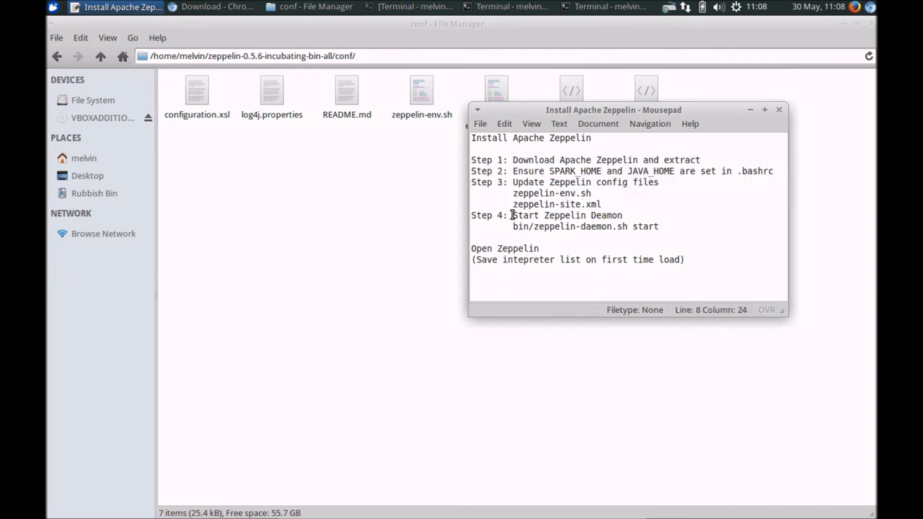
drag(511, 215, 656, 226)
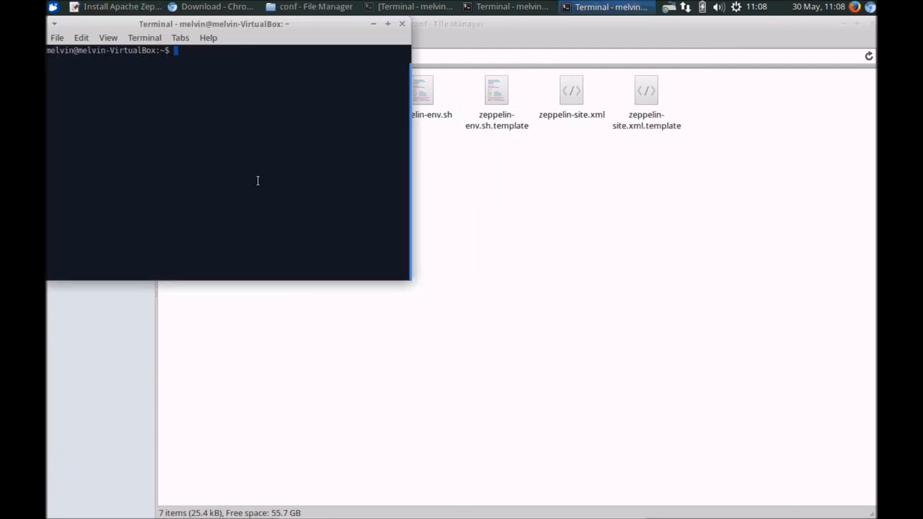
Step: Run cd zeppelin-0.5.6-incubating-bin-all/ then bin/zeppelin-daemon.sh start
text(cd zeppelin-0.5.6-incubating-bin-all/)
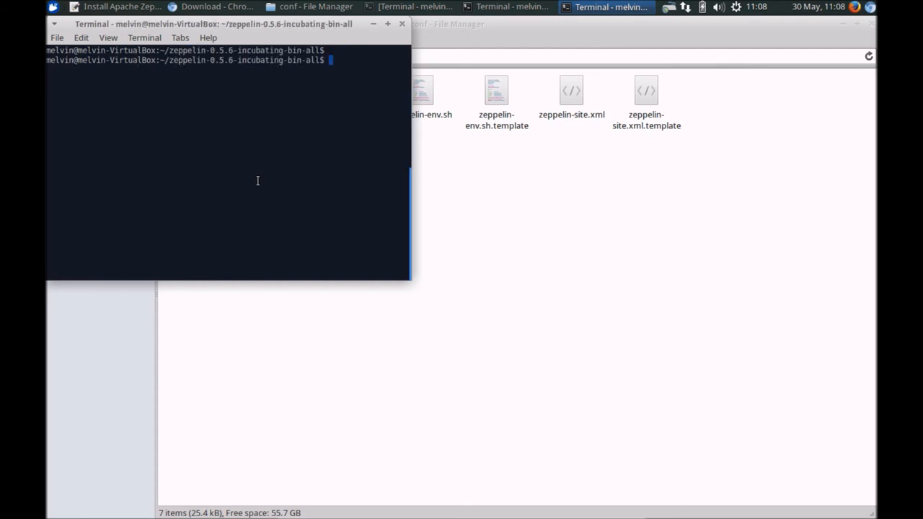
text(bin)
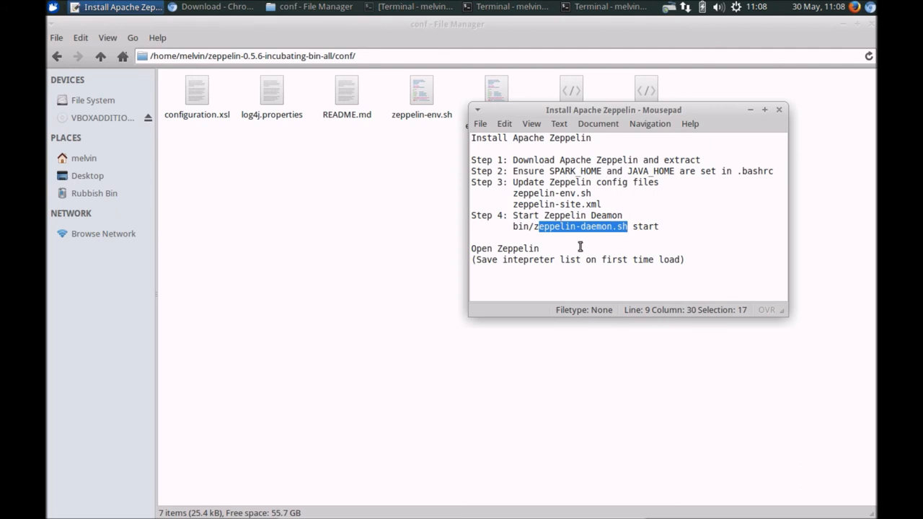
click(514, 226)
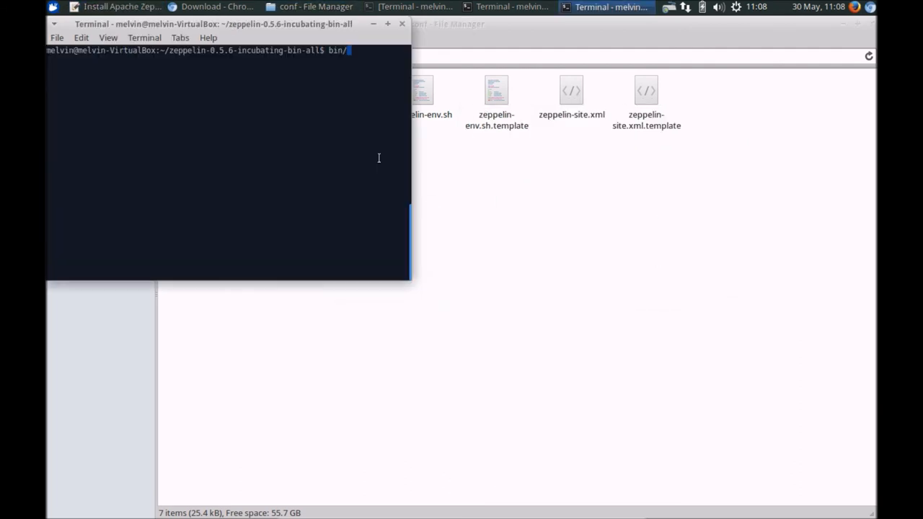
key(BackSpace)
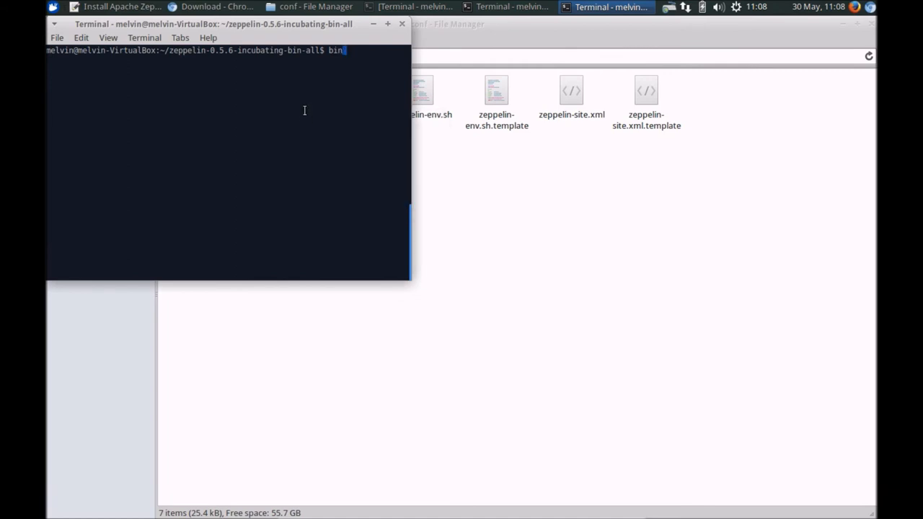
text(/zeppelin-daemon.sh start)
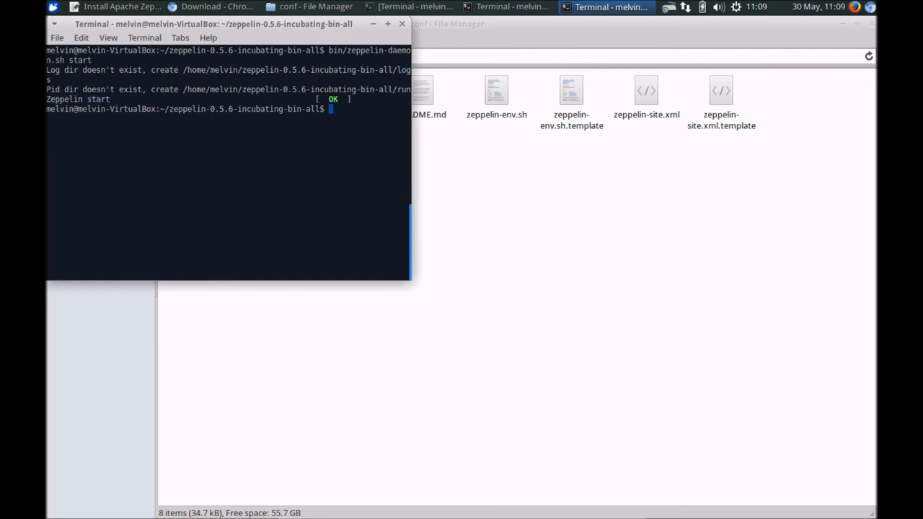
mouse_move(276, 183)
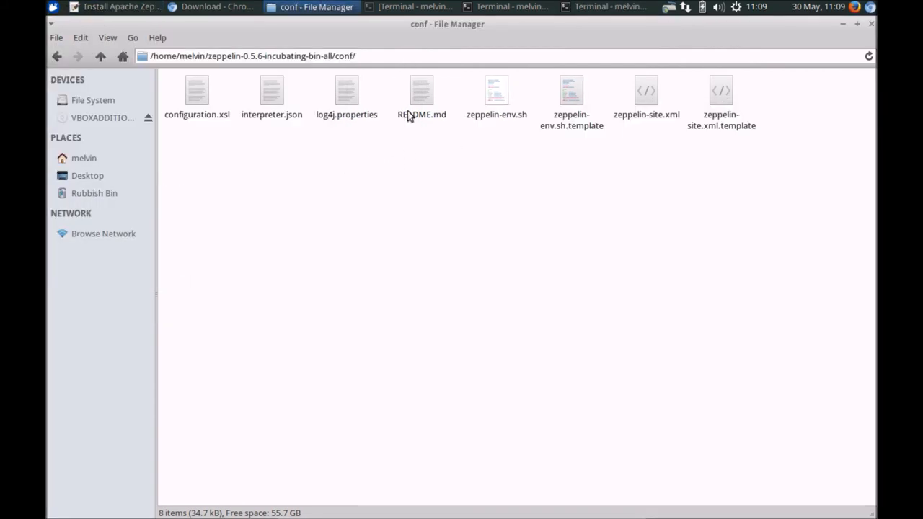
Step: Open zeppelin-site.xml in gedit from File Manager to confirm port 8090
click(197, 94)
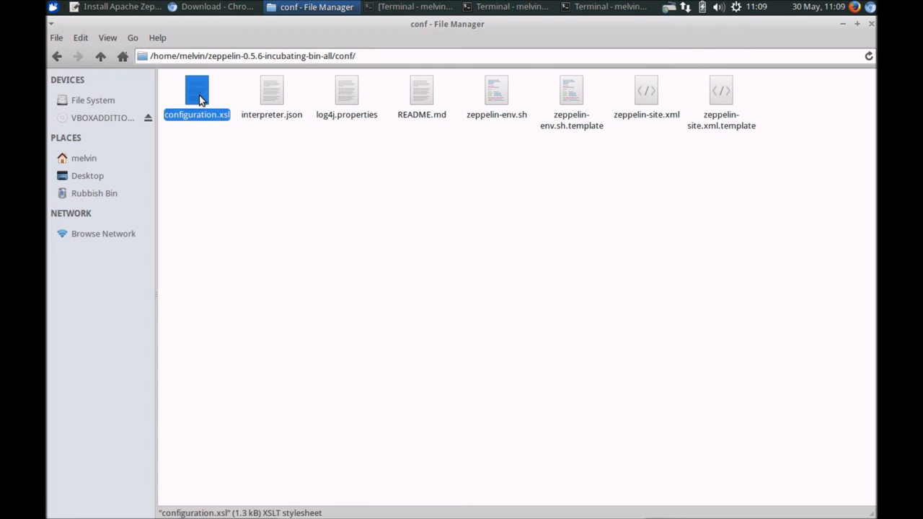
right_click(197, 97)
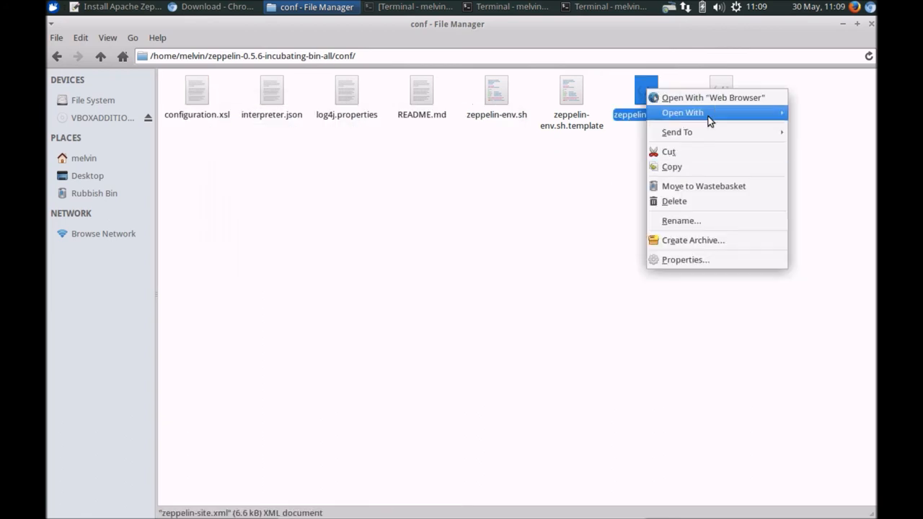
click(559, 177)
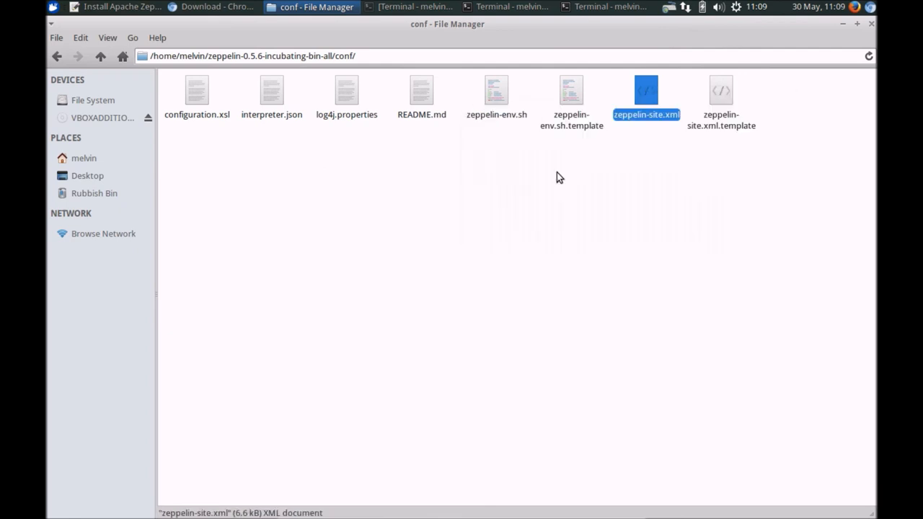
double_click(646, 90)
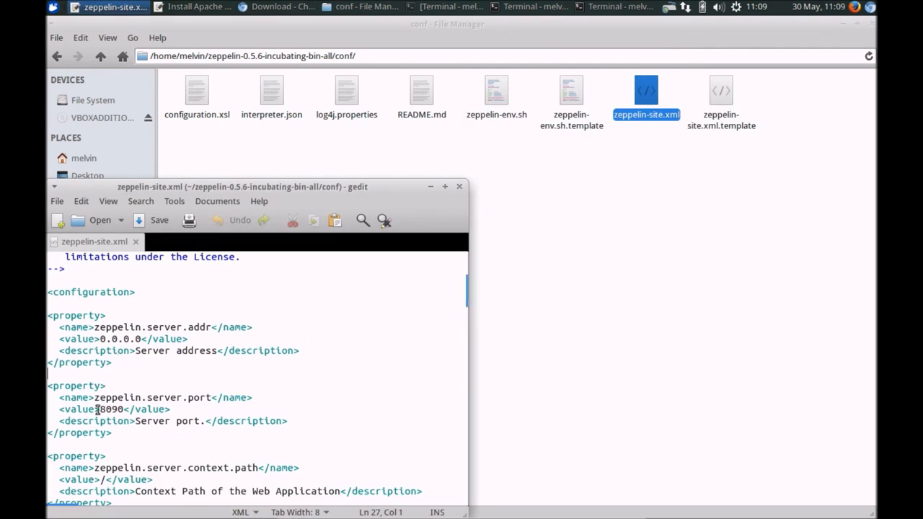
double_click(110, 409)
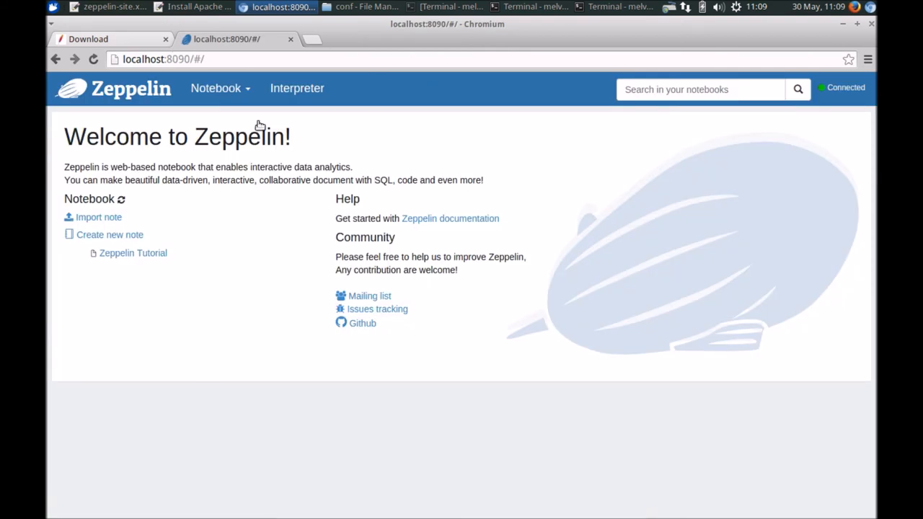
mouse_move(58, 111)
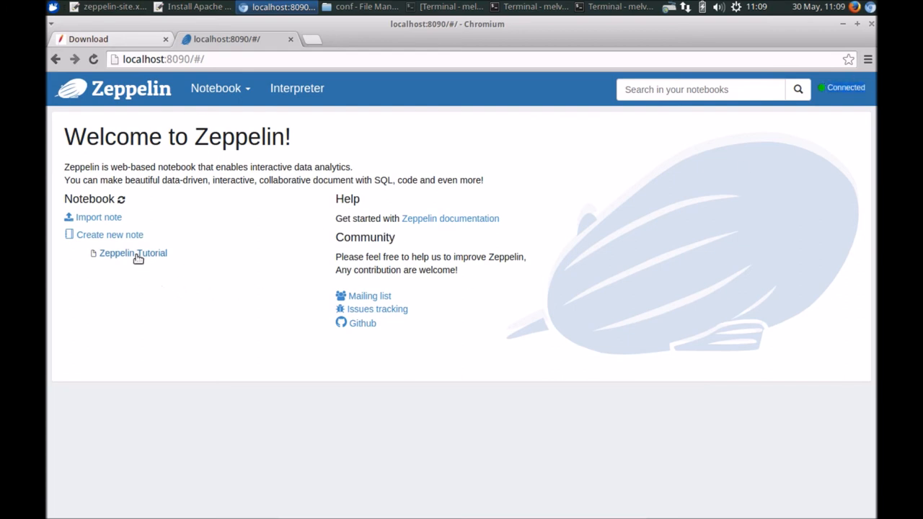
mouse_move(121, 269)
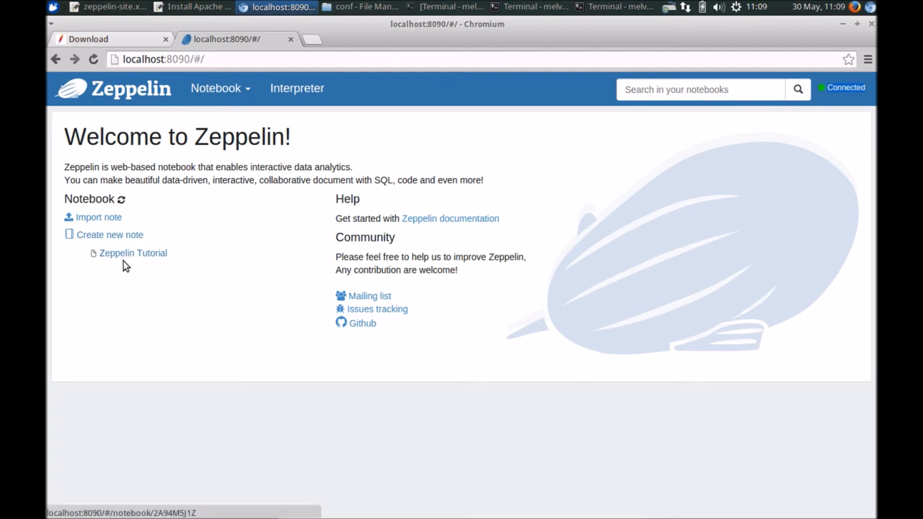
mouse_move(132, 256)
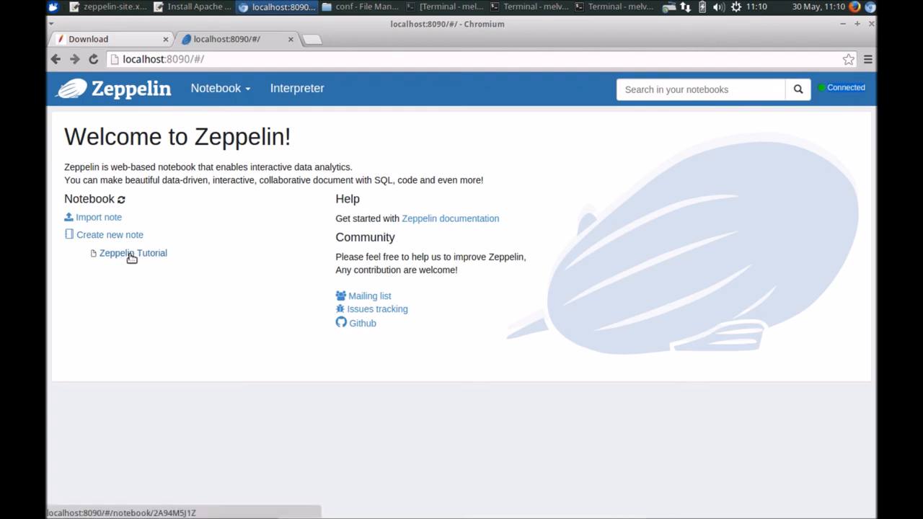
Step: Open the Zeppelin Tutorial notebook and save its interpreter bindings from the binding panel
click(133, 253)
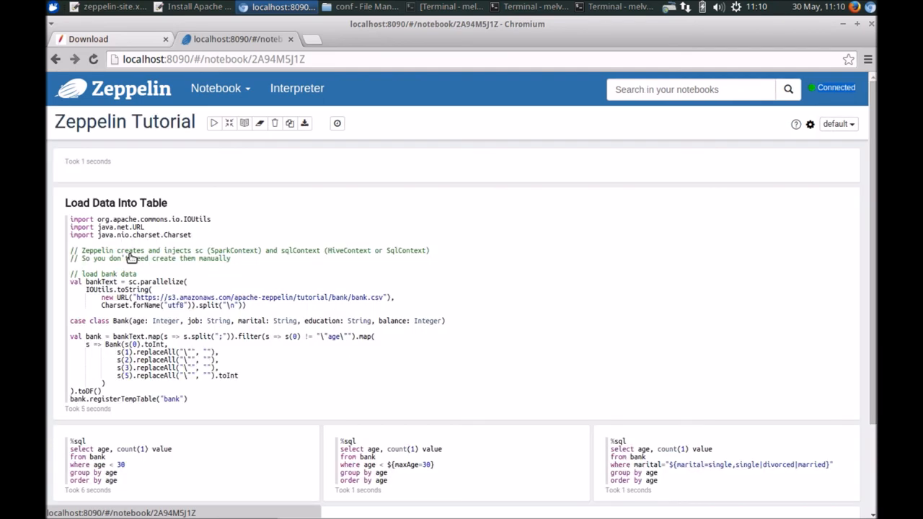
click(810, 124)
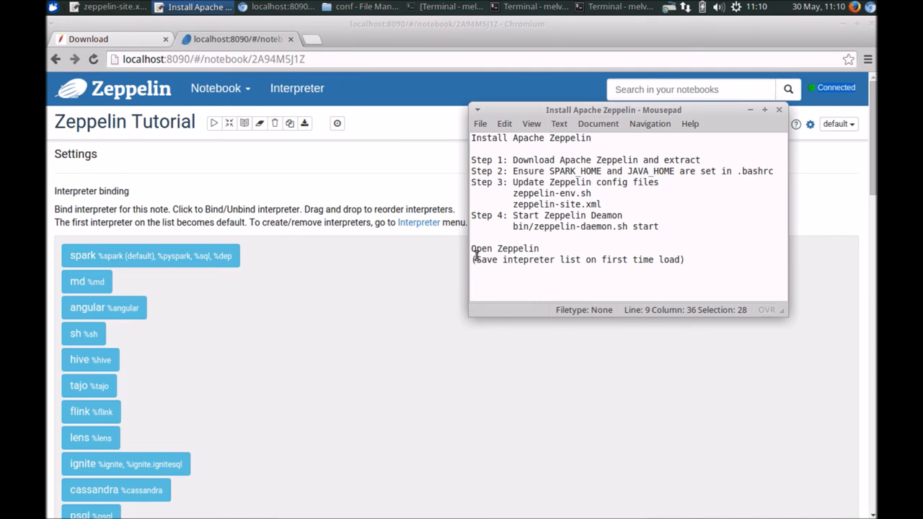
double_click(505, 248)
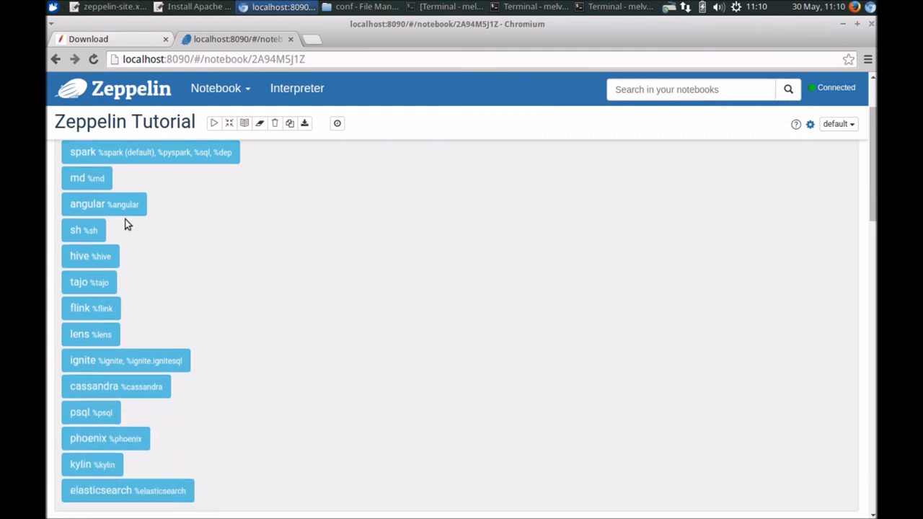
scroll(down, 3)
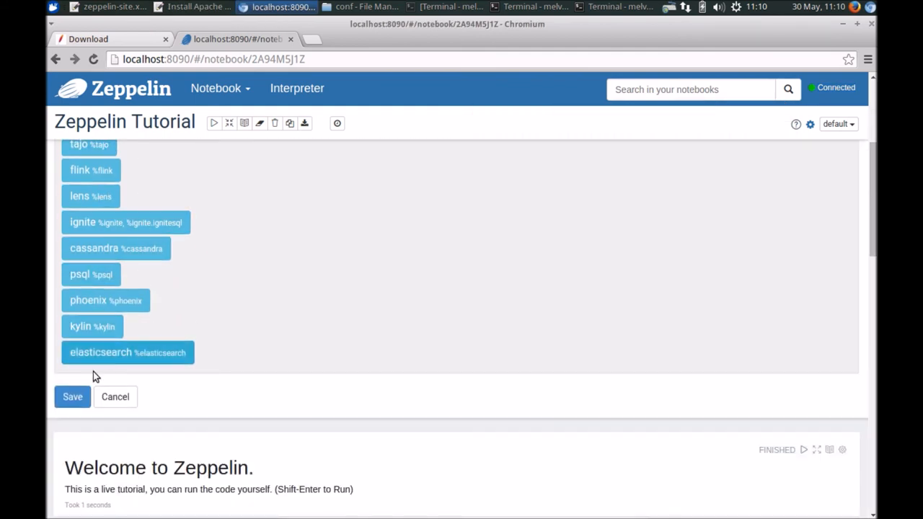
click(72, 397)
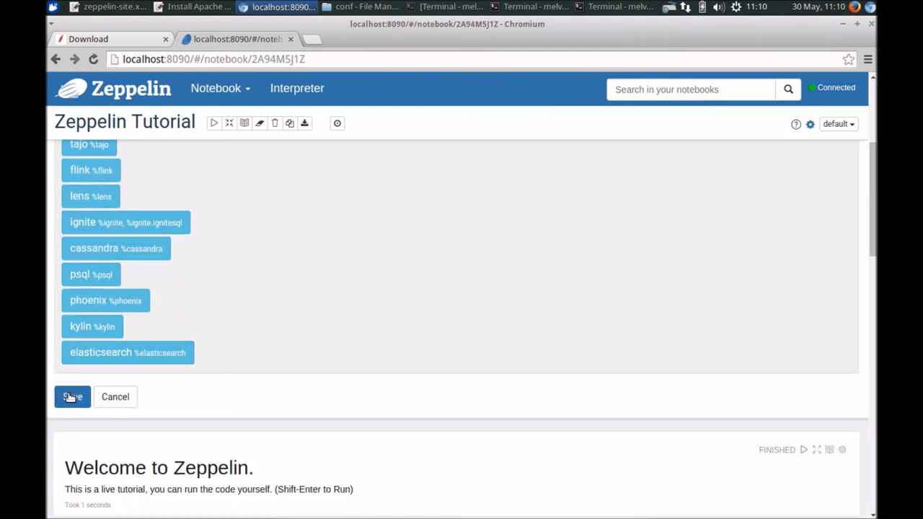
click(72, 397)
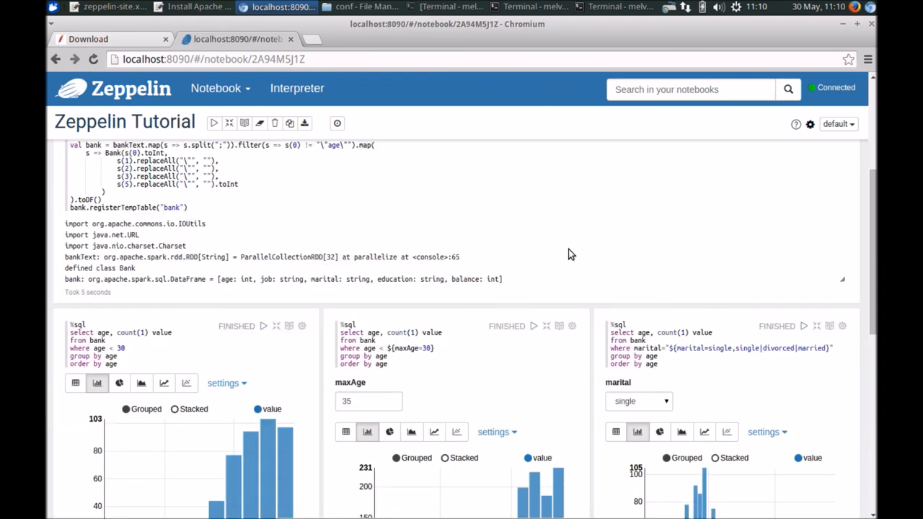
Step: Run the Load Data Into Table paragraph until it finishes, defining the bank DataFrame
scroll(down, 3)
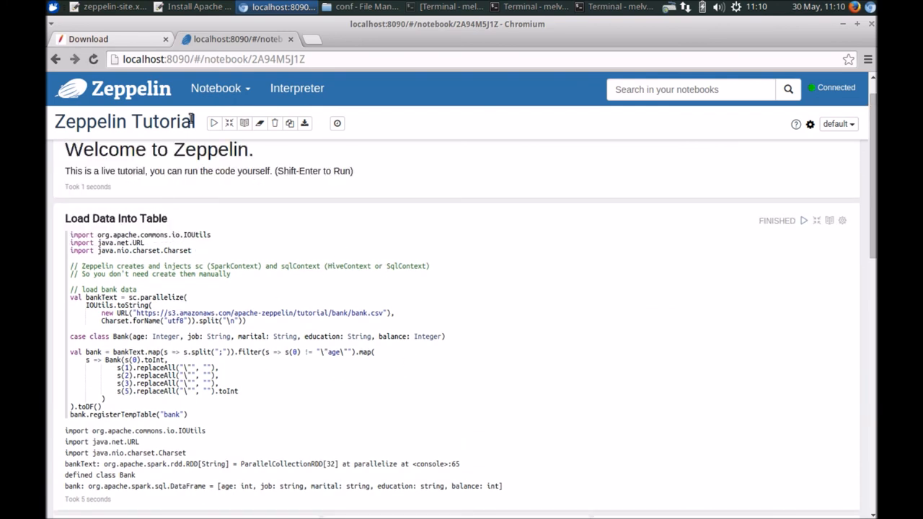
double_click(85, 121)
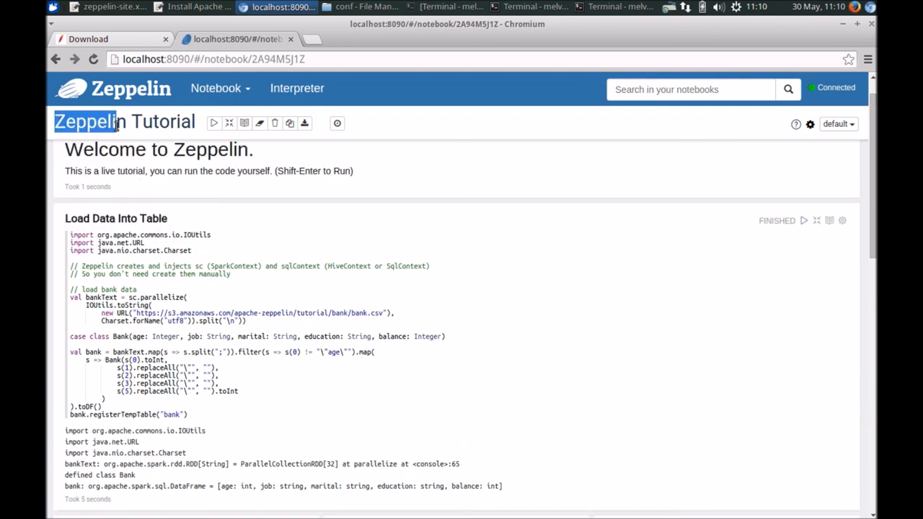
scroll(down, 3)
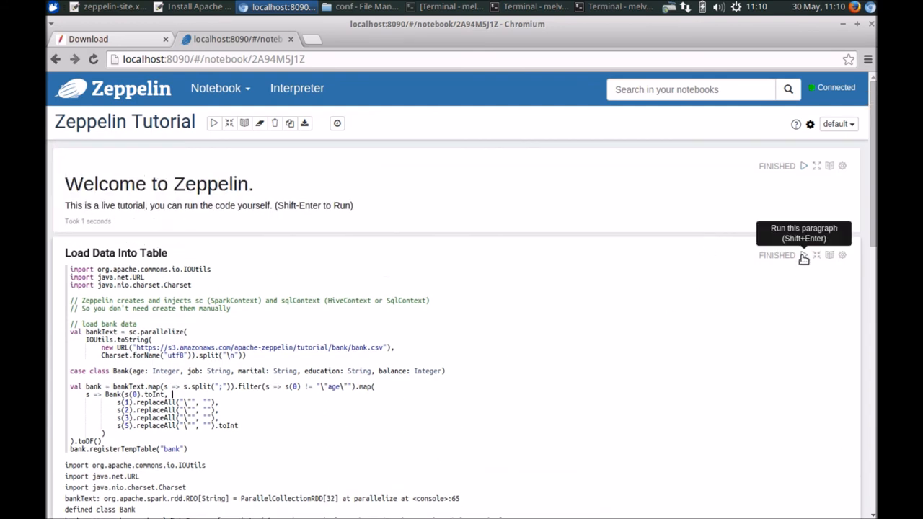
click(803, 254)
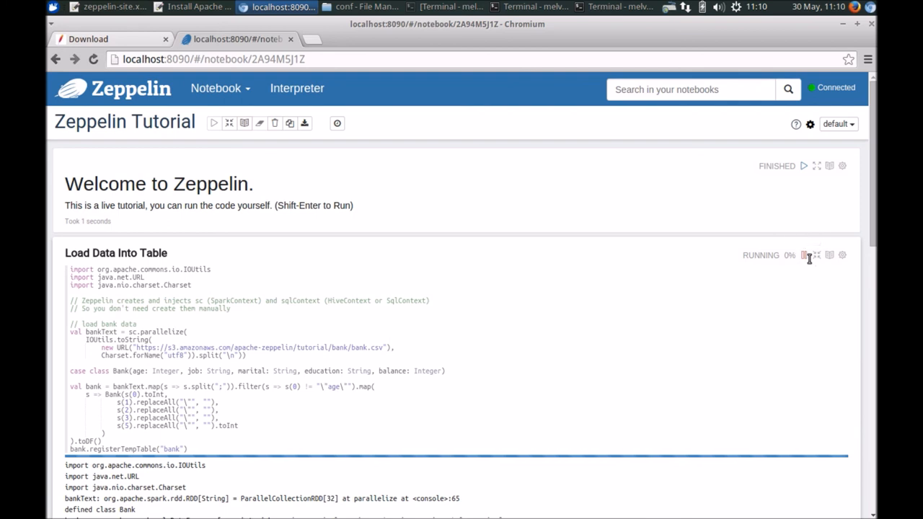
mouse_move(804, 166)
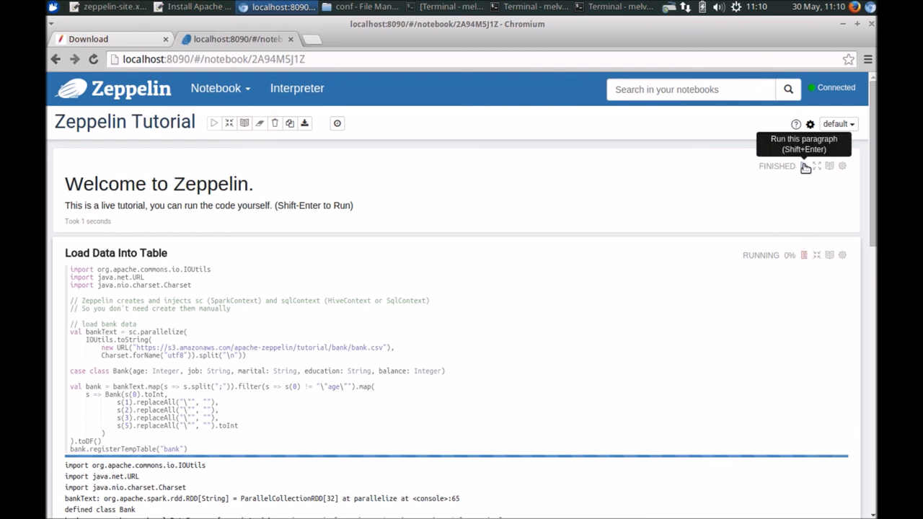
scroll(down, 3)
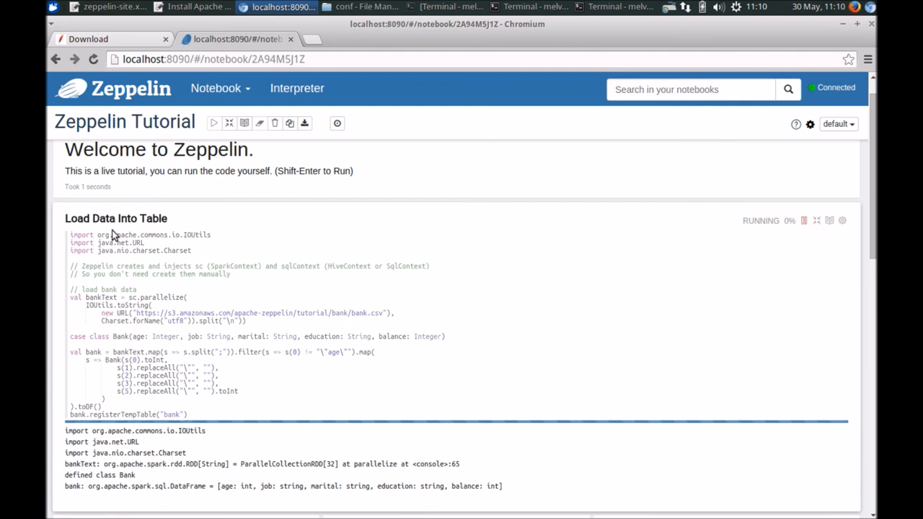
mouse_move(302, 330)
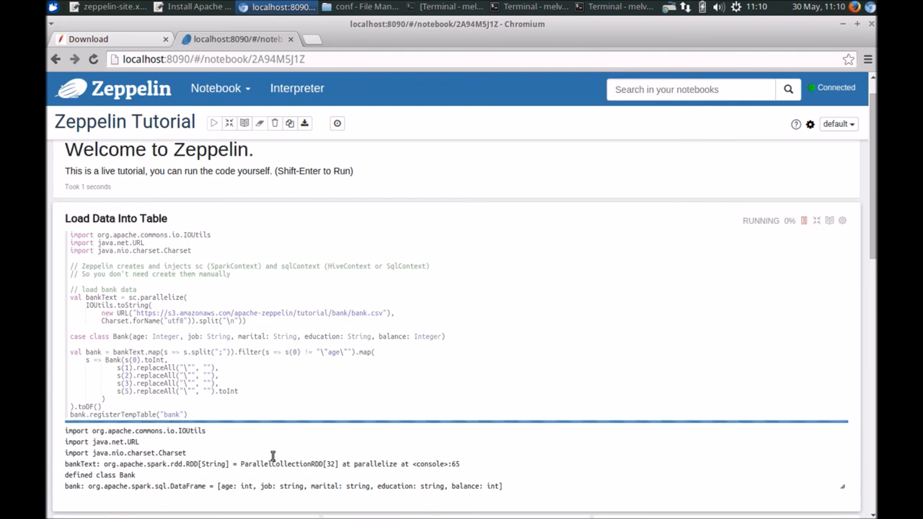
mouse_move(414, 352)
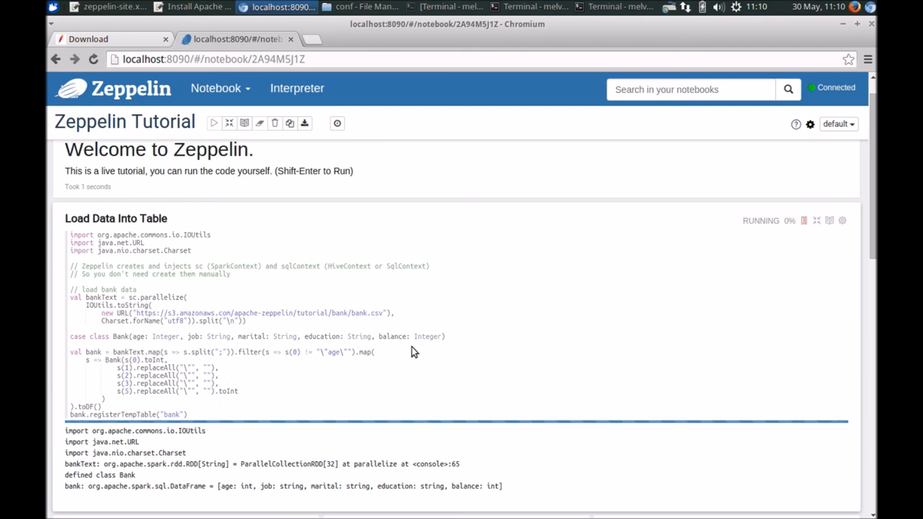
mouse_move(130, 425)
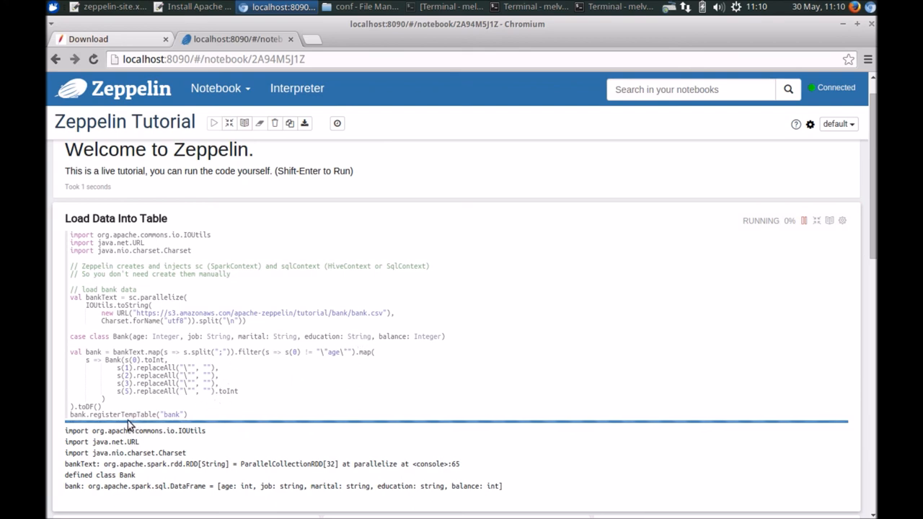
scroll(down, 3)
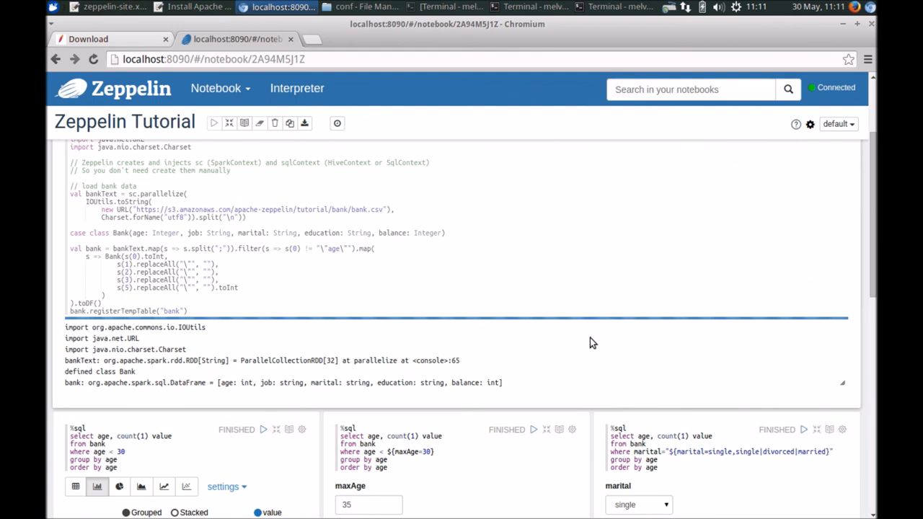
click(213, 122)
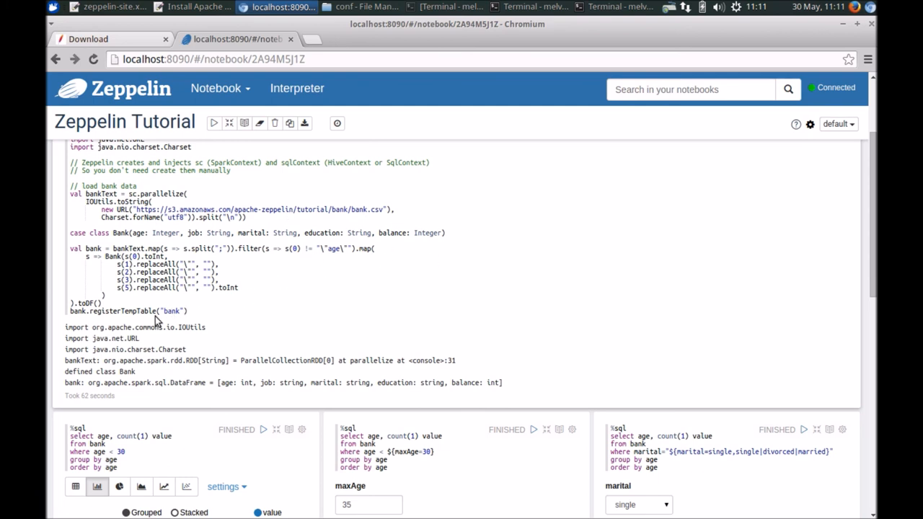
Step: Rerun the ages-under-30 and maxAge SQL paragraphs and scroll through their refreshed bar charts
scroll(down, 3)
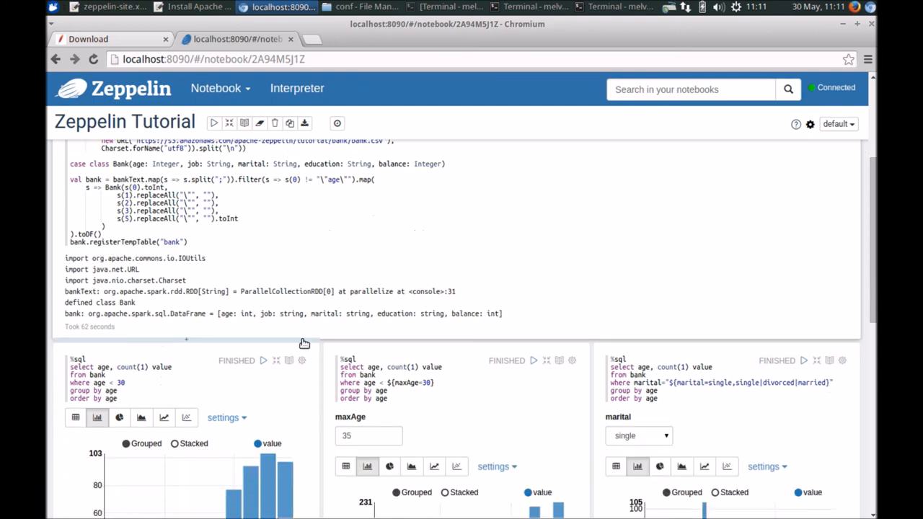
click(263, 361)
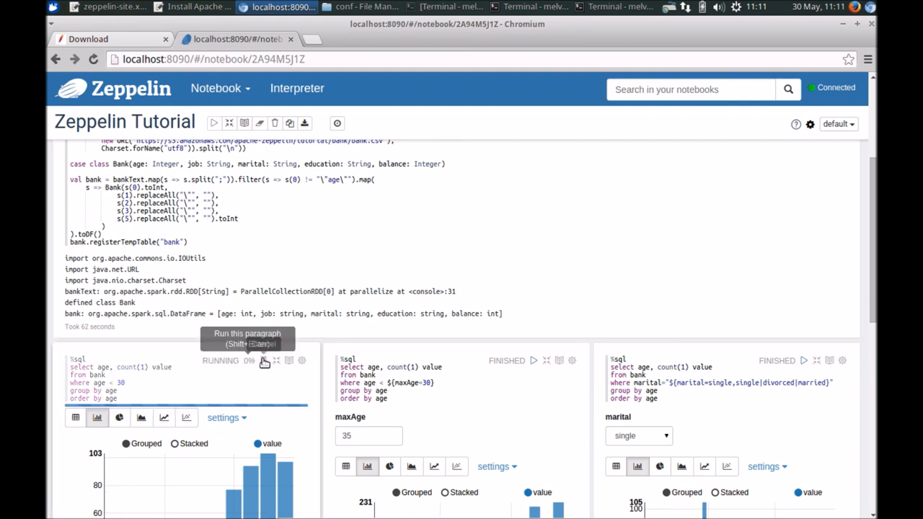
mouse_move(533, 360)
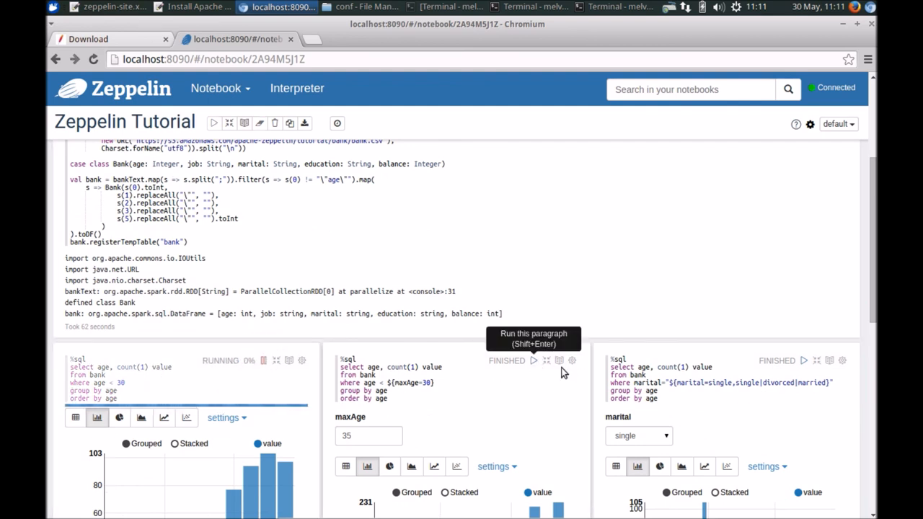
click(533, 360)
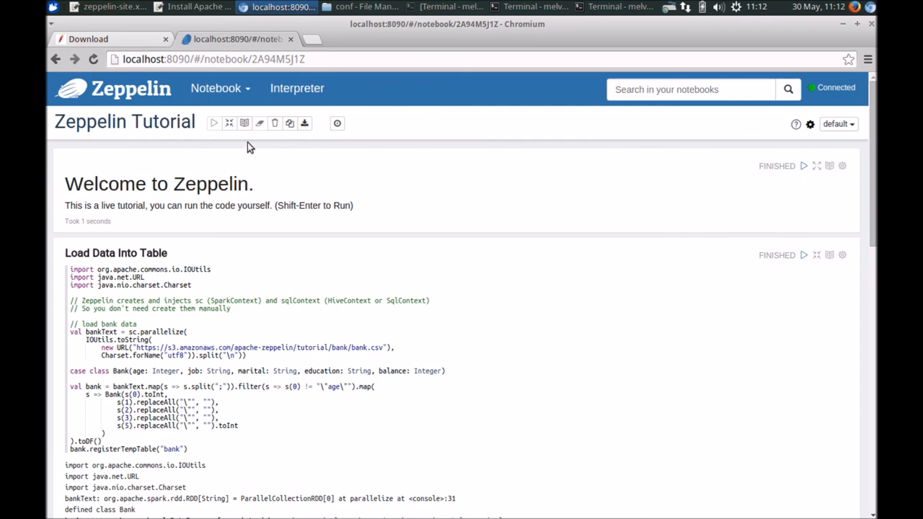
mouse_move(213, 123)
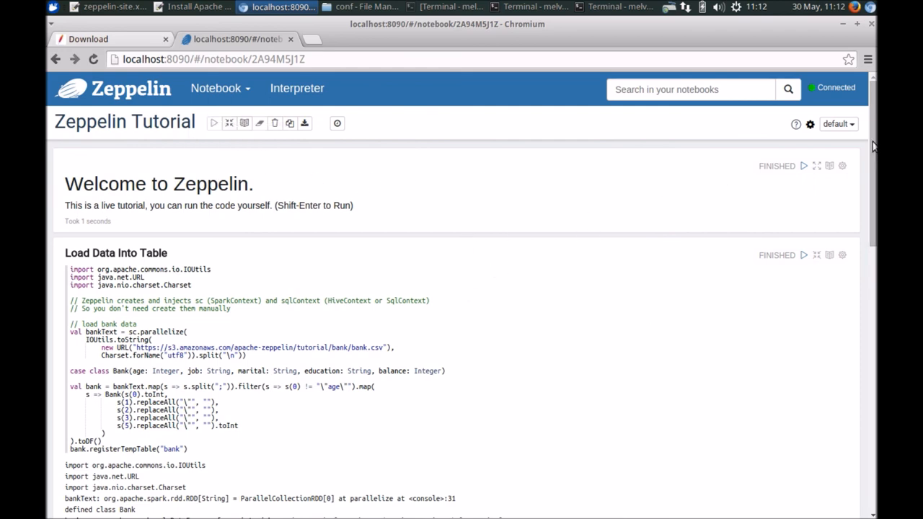
scroll(down, 3)
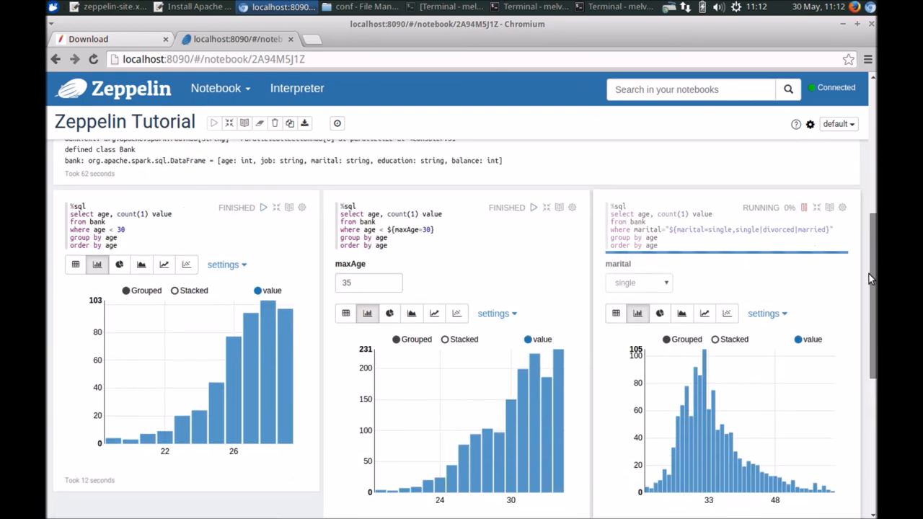
scroll(down, 3)
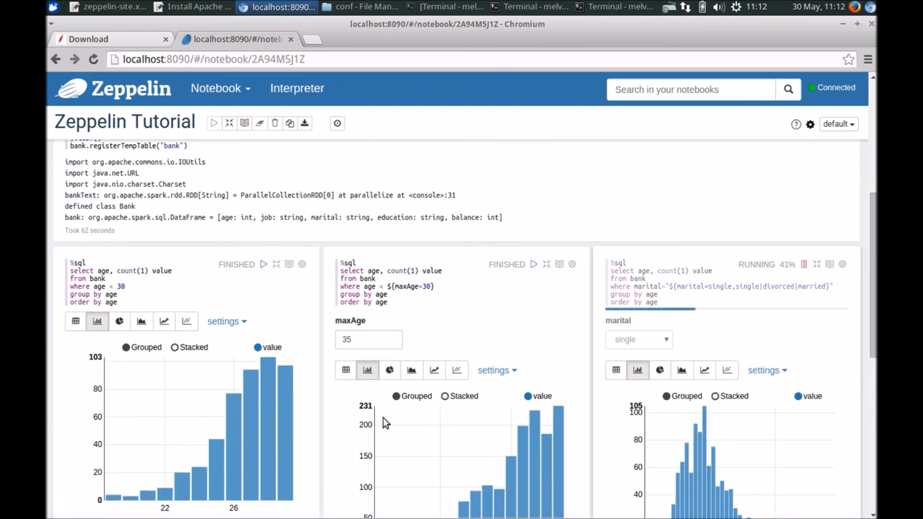
scroll(down, 3)
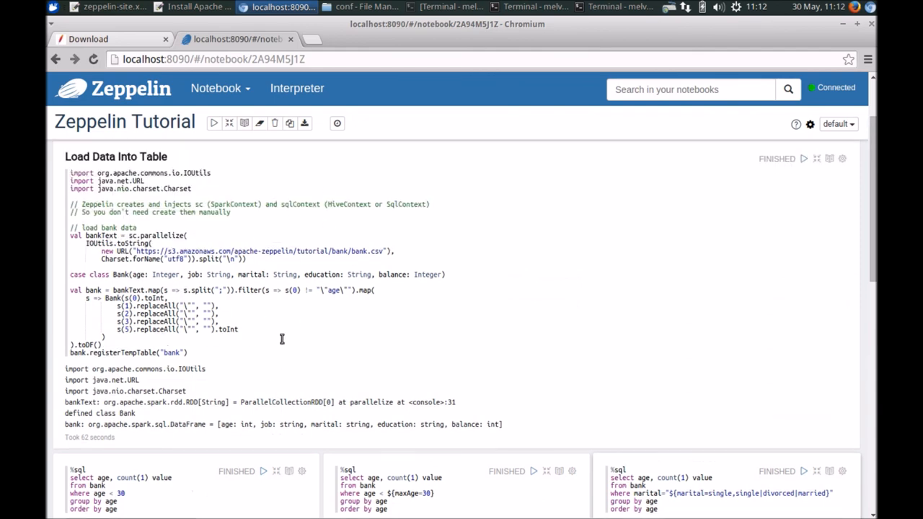
scroll(down, 3)
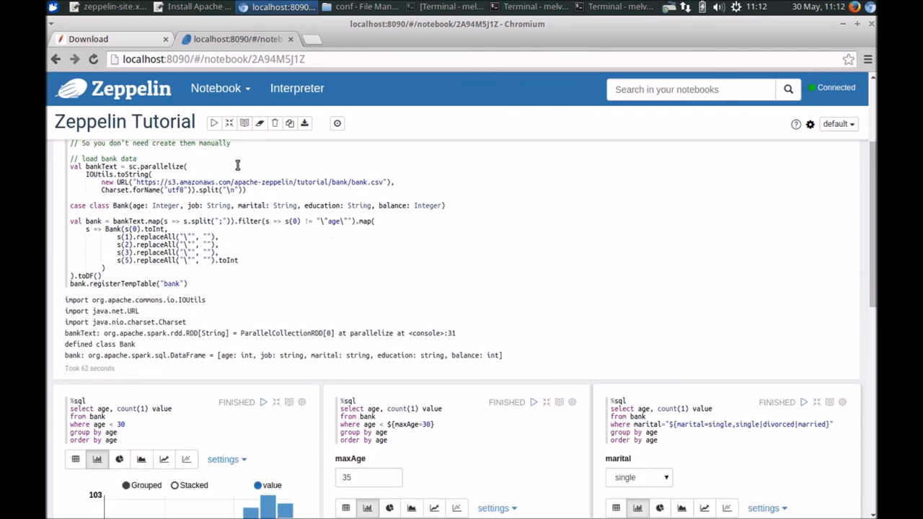
scroll(down, 3)
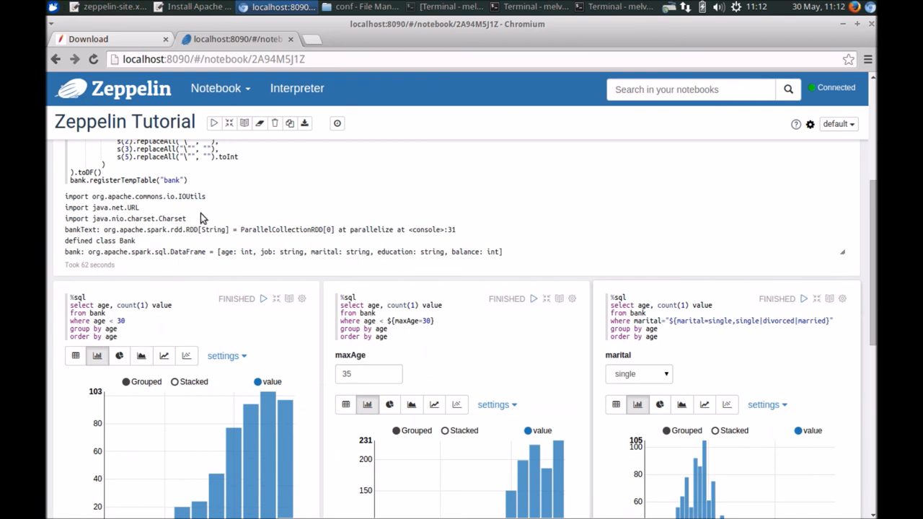
scroll(down, 3)
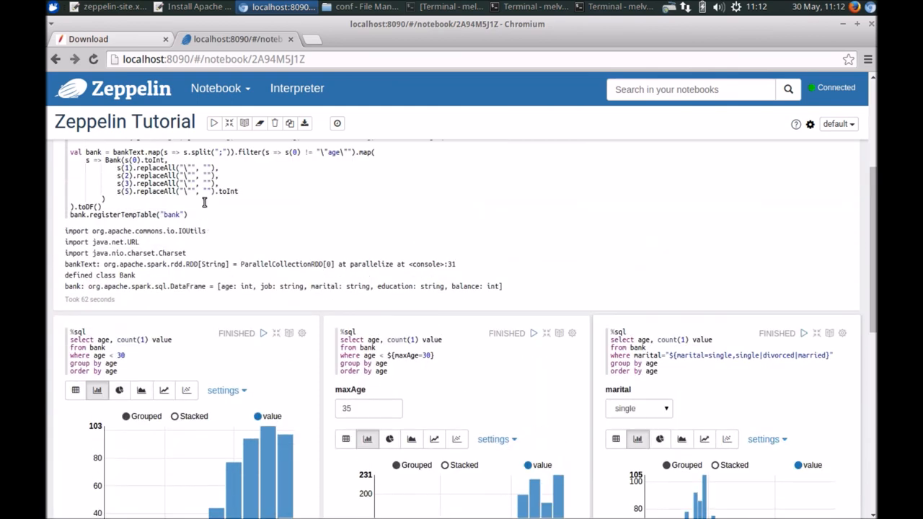
scroll(down, 3)
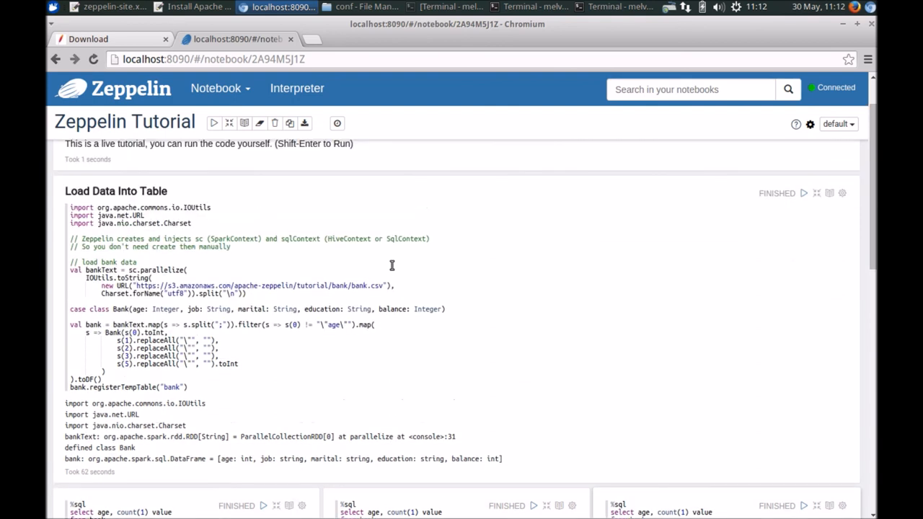
scroll(up, 3)
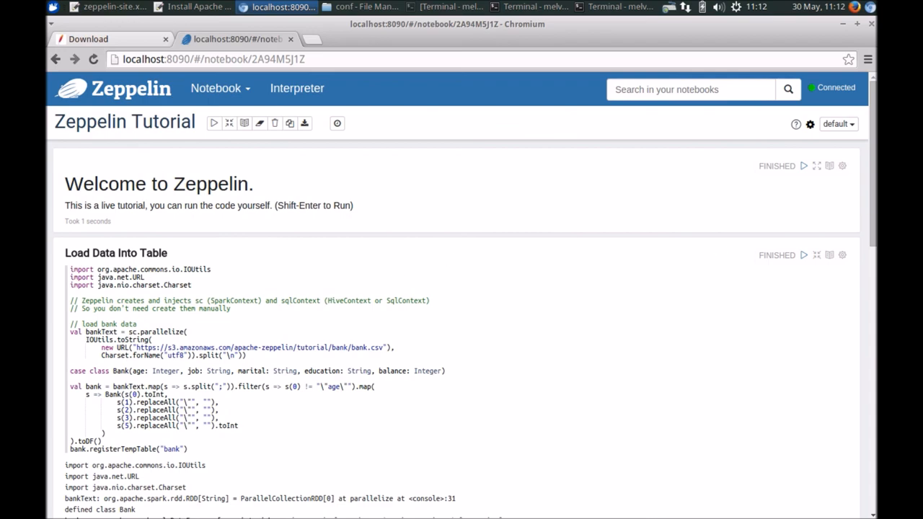